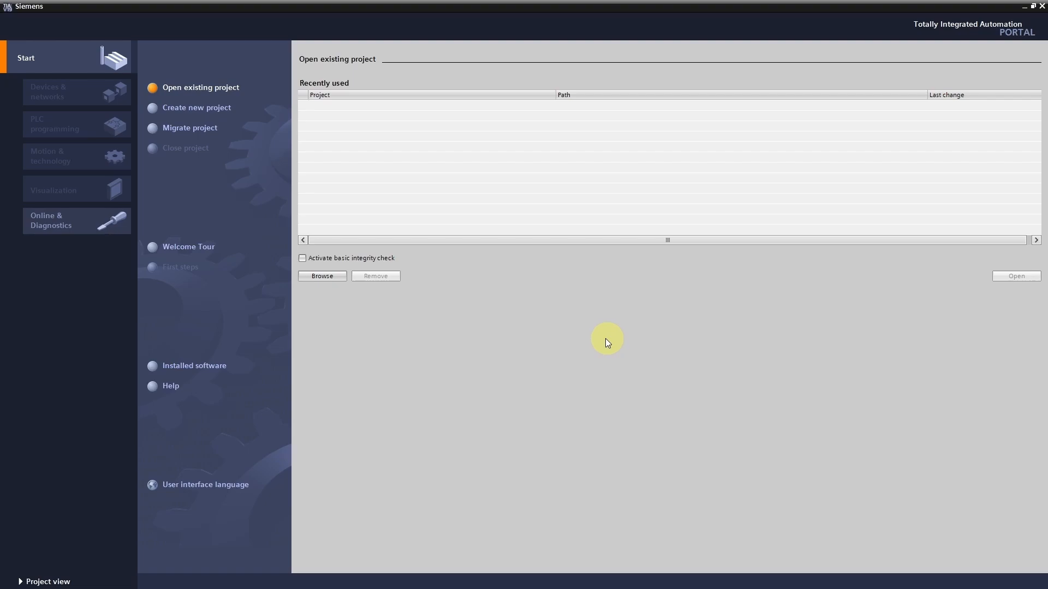
pyautogui.moveTo(609, 320)
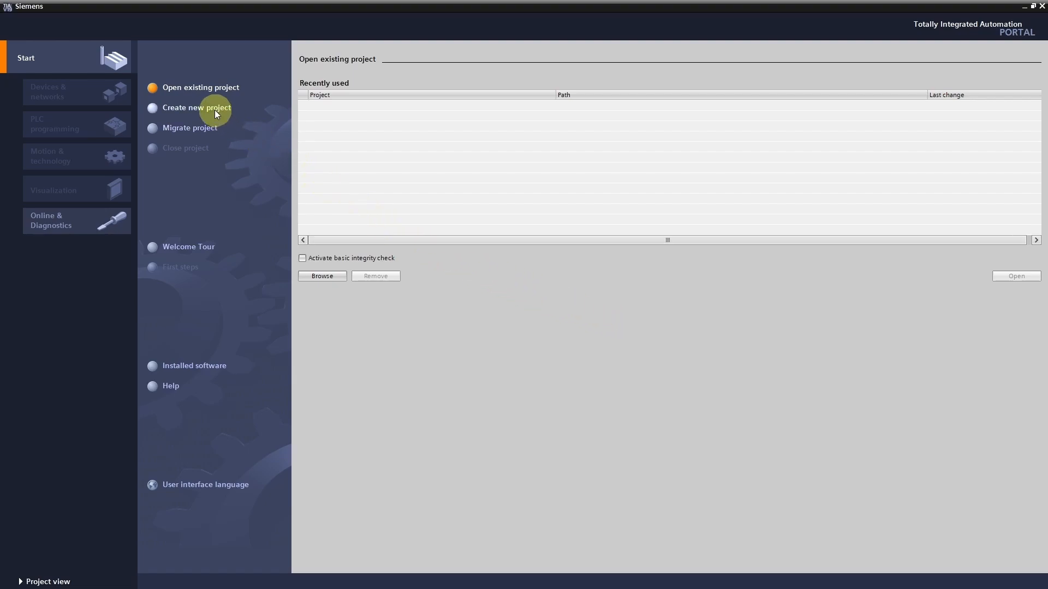
# Start a new project and enter 'MyFirstProject' as the project name
pyautogui.click(196, 108)
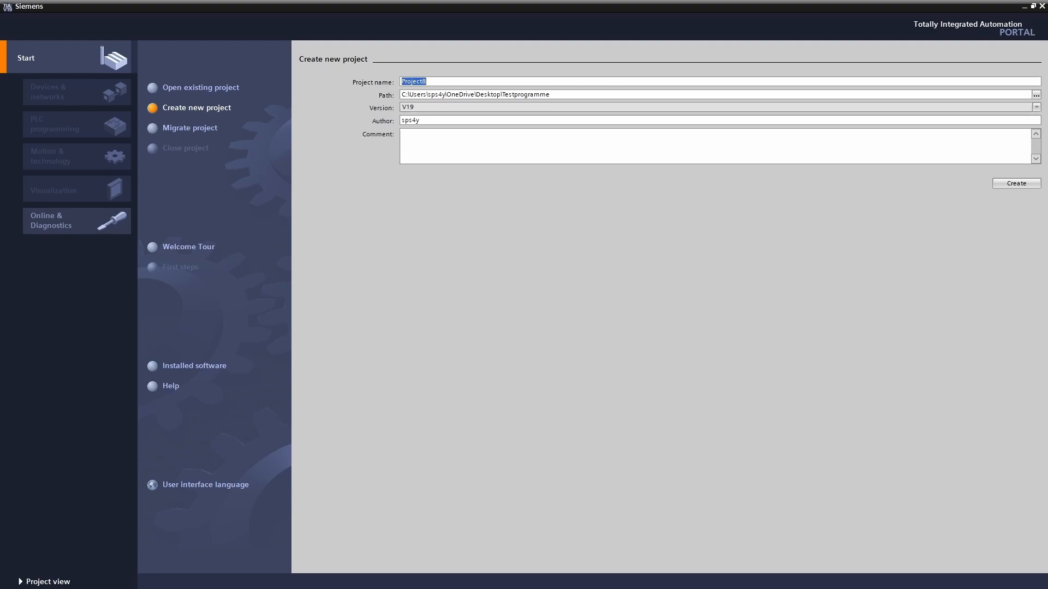
pyautogui.moveTo(381, 87)
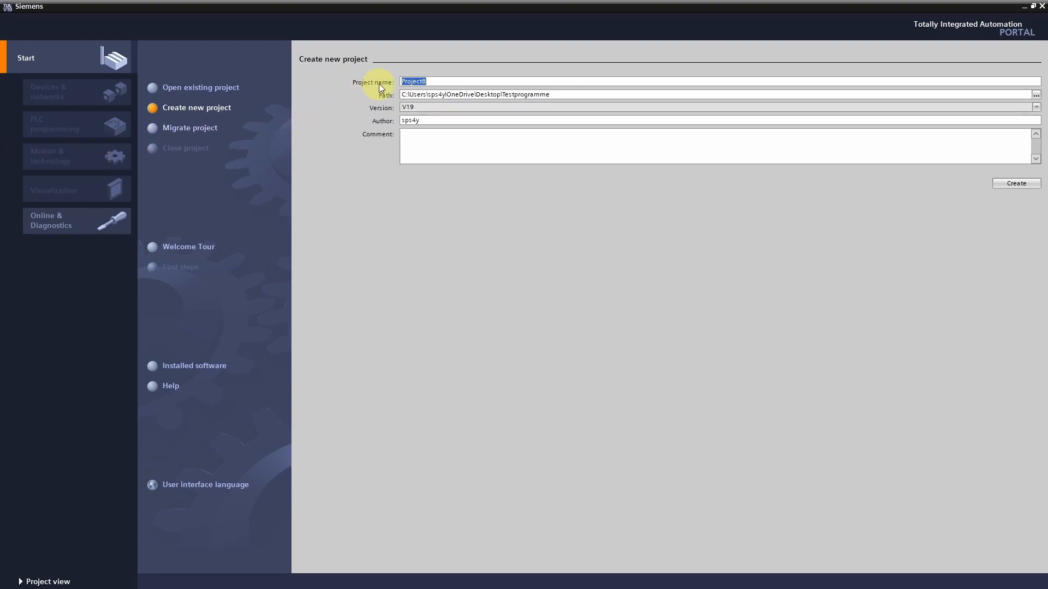
pyautogui.moveTo(384, 100)
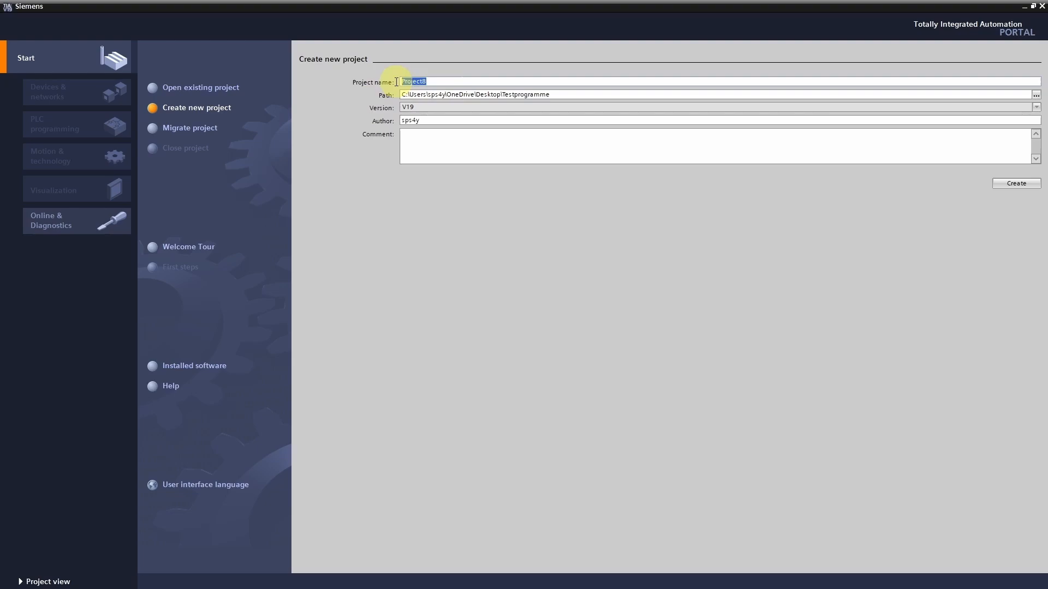
pyautogui.write('M')
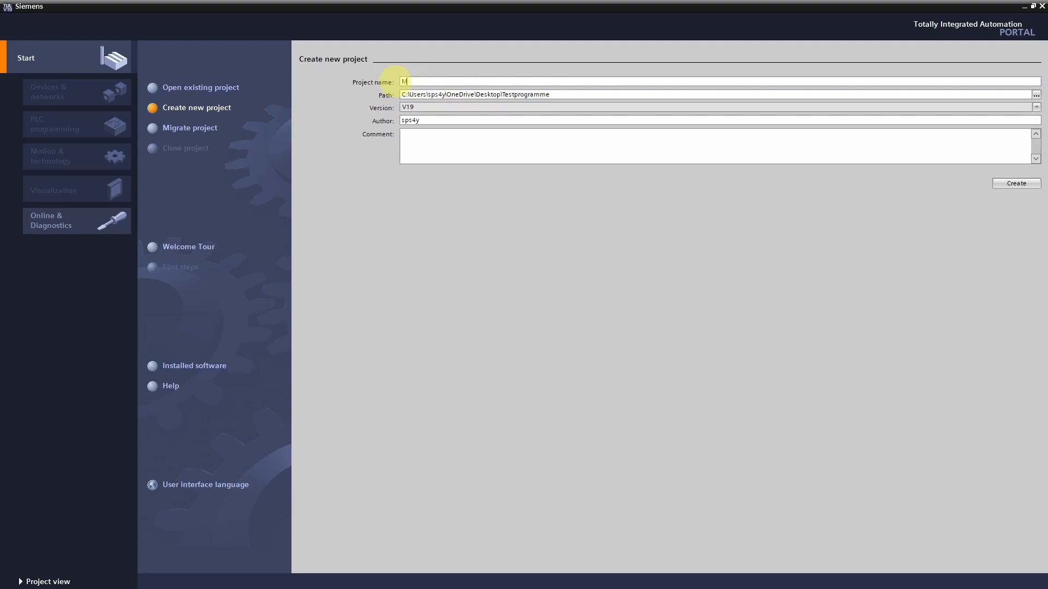
pyautogui.write('First')
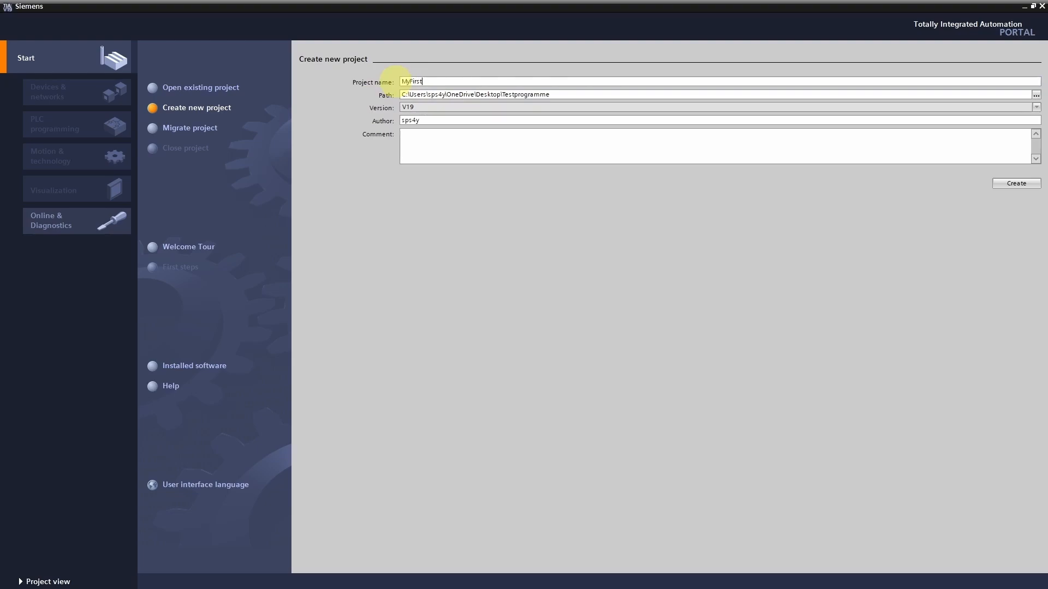
pyautogui.write('Project')
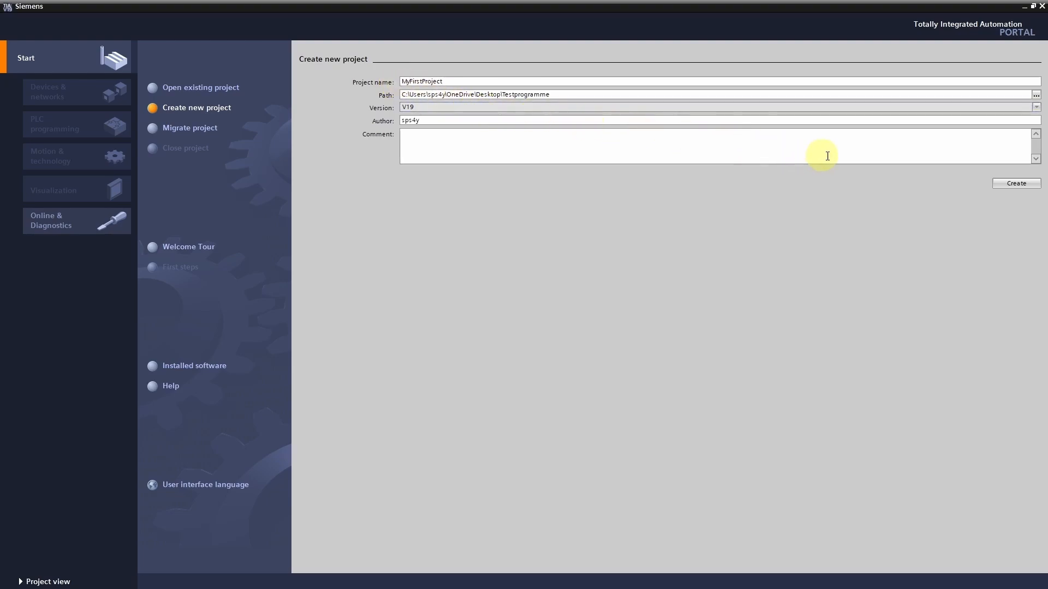
pyautogui.moveTo(1015, 184)
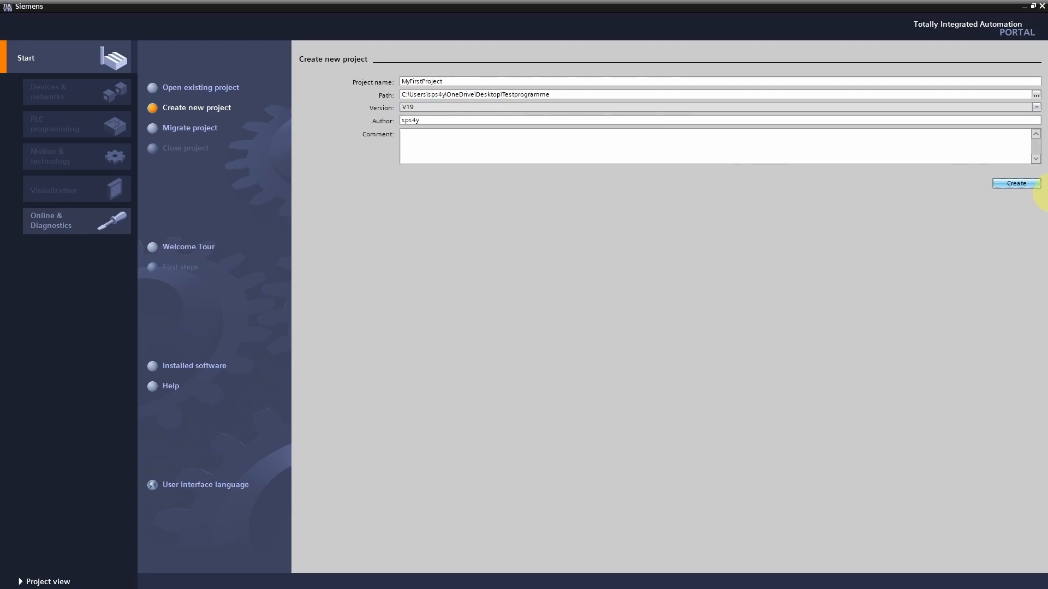
# Create the MyFirstProject project in the Testprogramme folder
pyautogui.click(1015, 184)
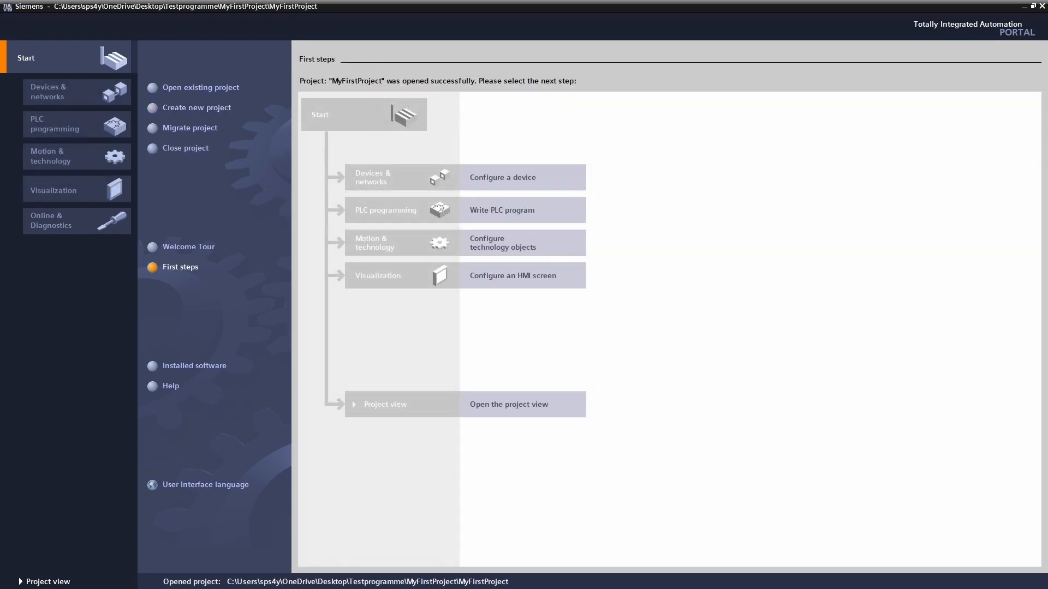
pyautogui.moveTo(11, 229)
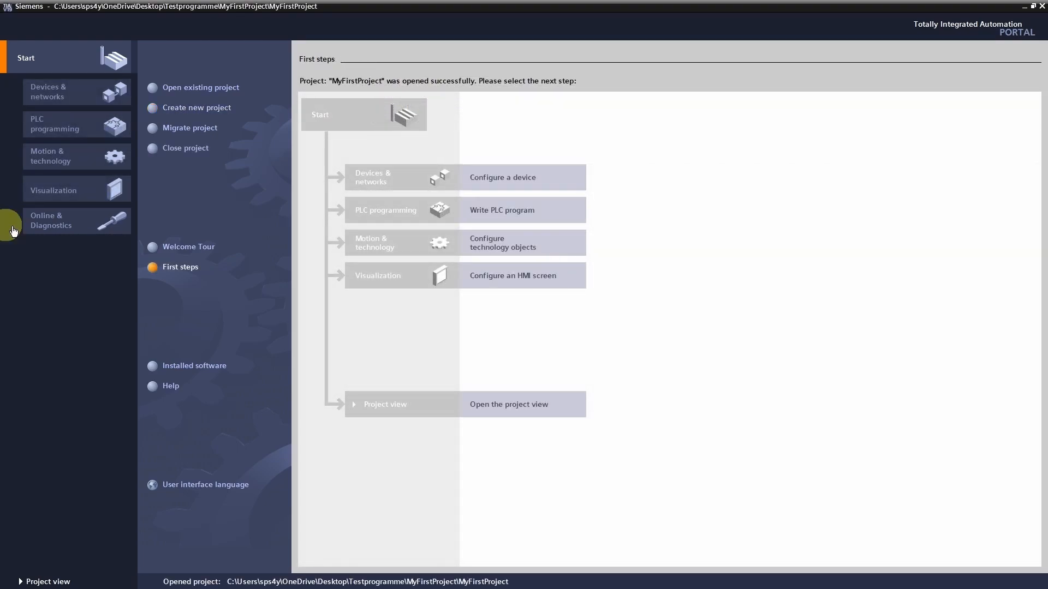
pyautogui.moveTo(524, 231)
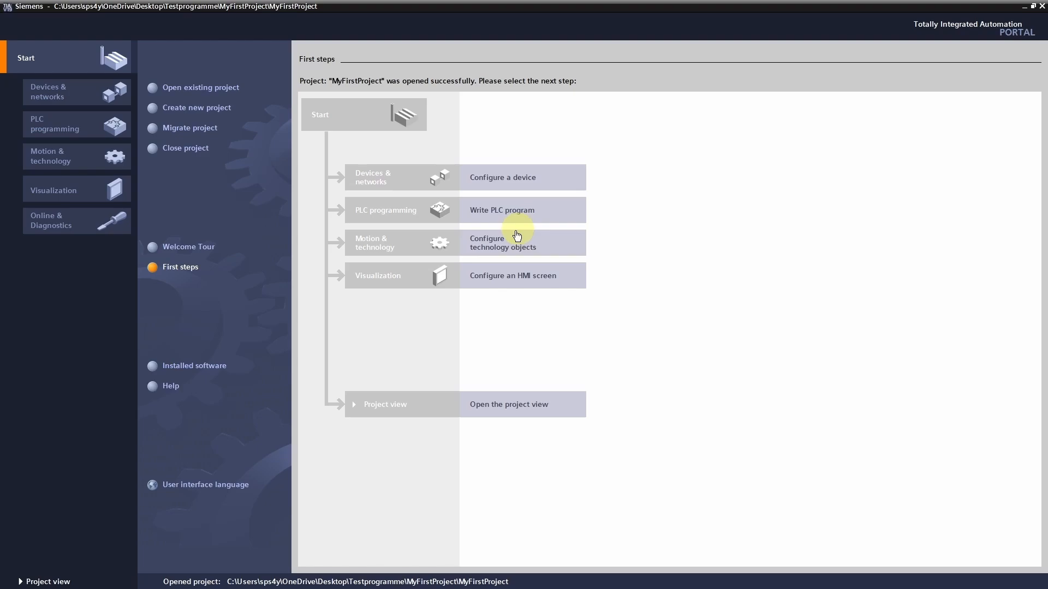
pyautogui.moveTo(42, 574)
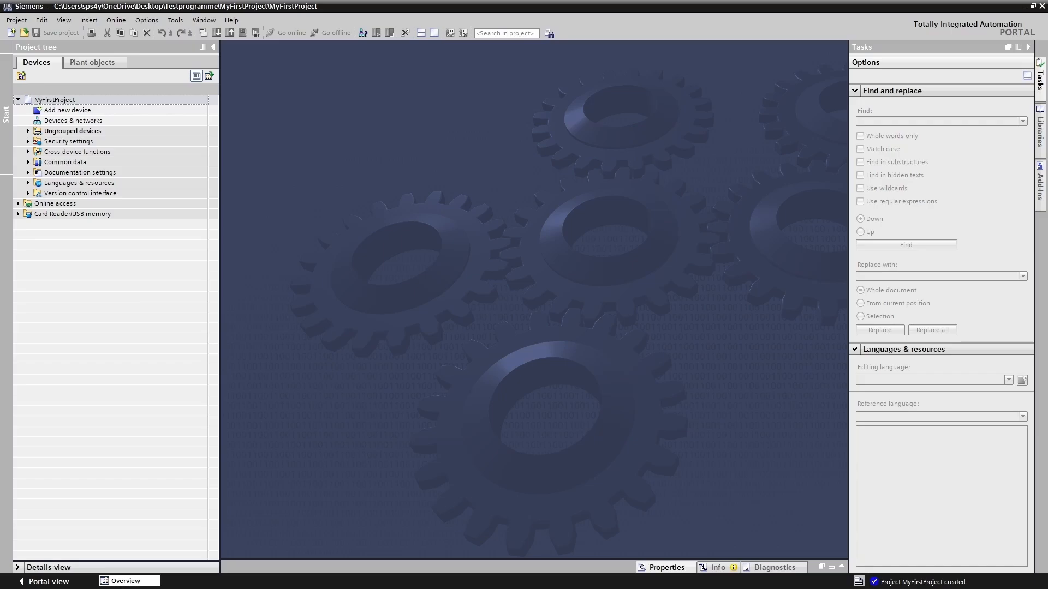
pyautogui.moveTo(486, 174)
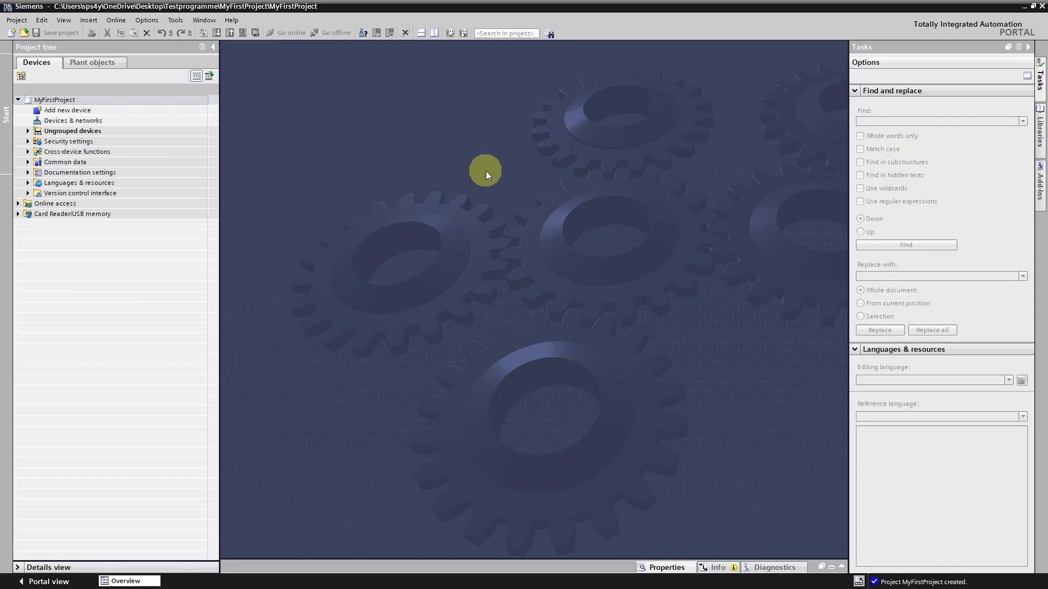
pyautogui.moveTo(432, 173)
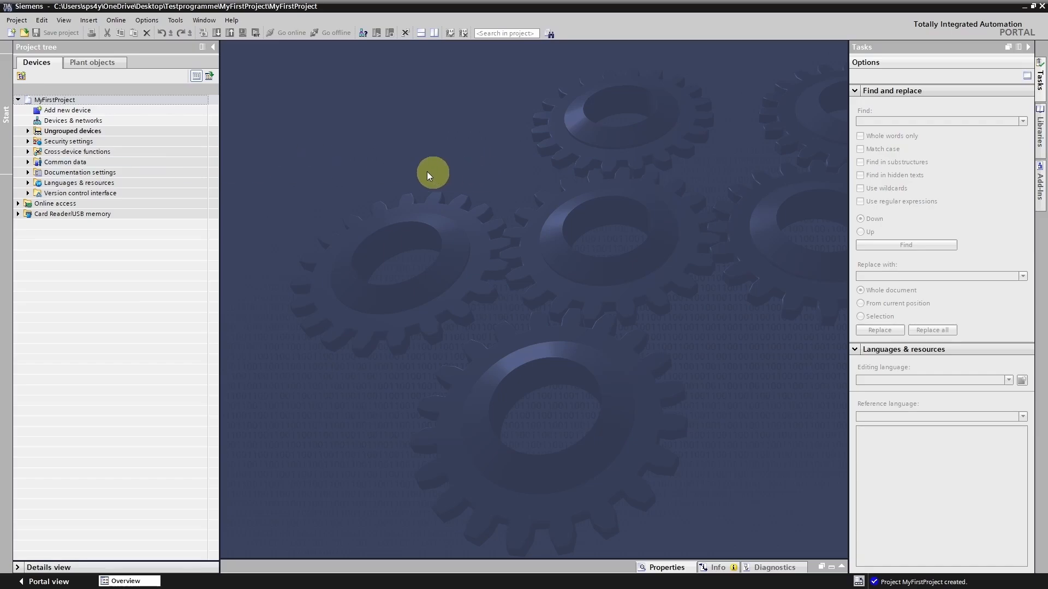
pyautogui.moveTo(387, 167)
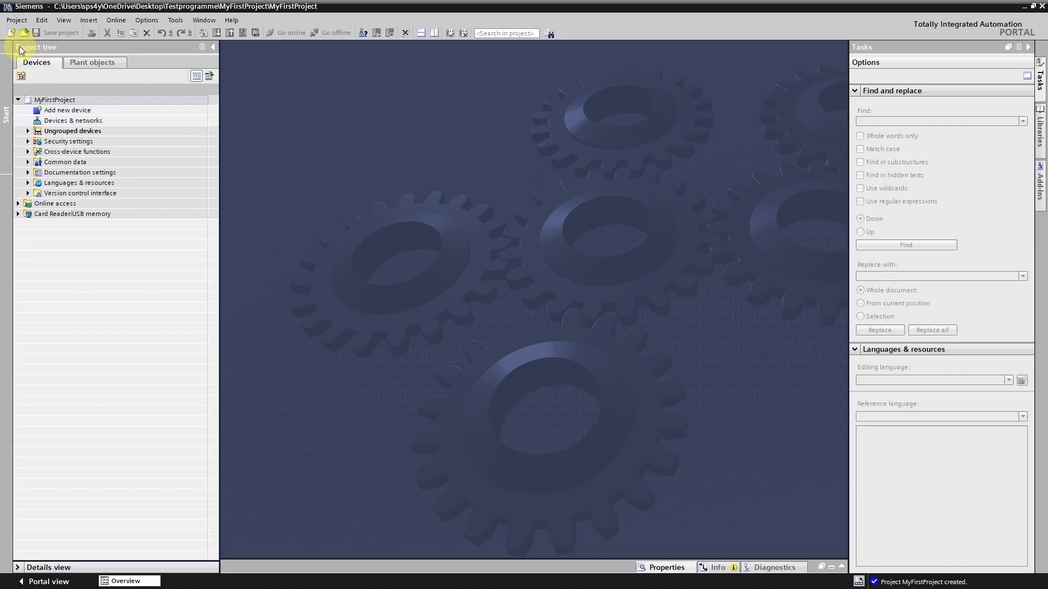
pyautogui.moveTo(63, 112)
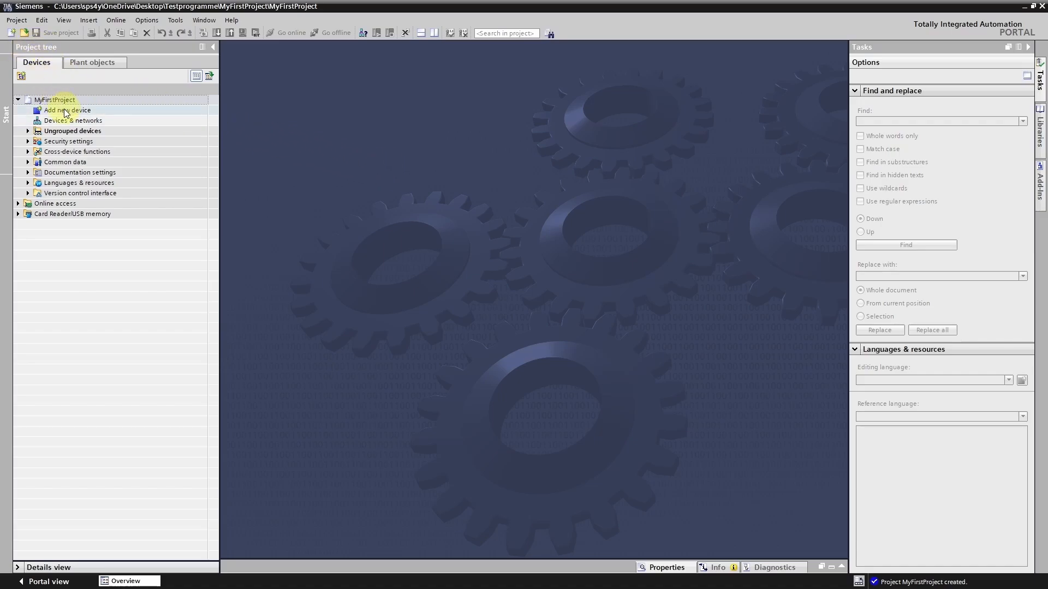
# Open Add new device, expand Controllers > SIMATIC S7-1200 > CPU, and zoom into the CPU photo
pyautogui.doubleClick(68, 110)
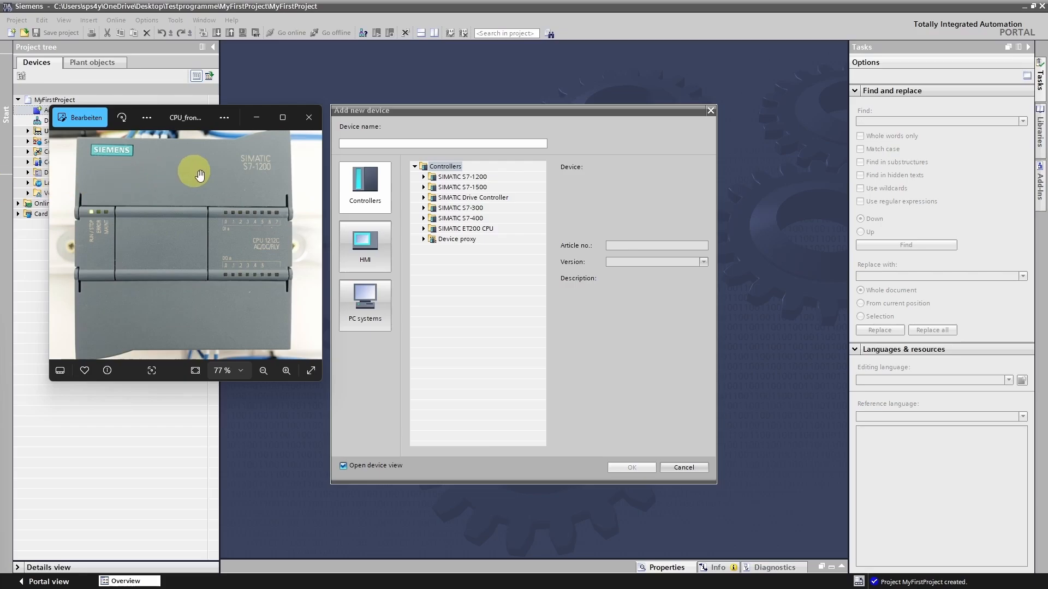
pyautogui.moveTo(263, 168)
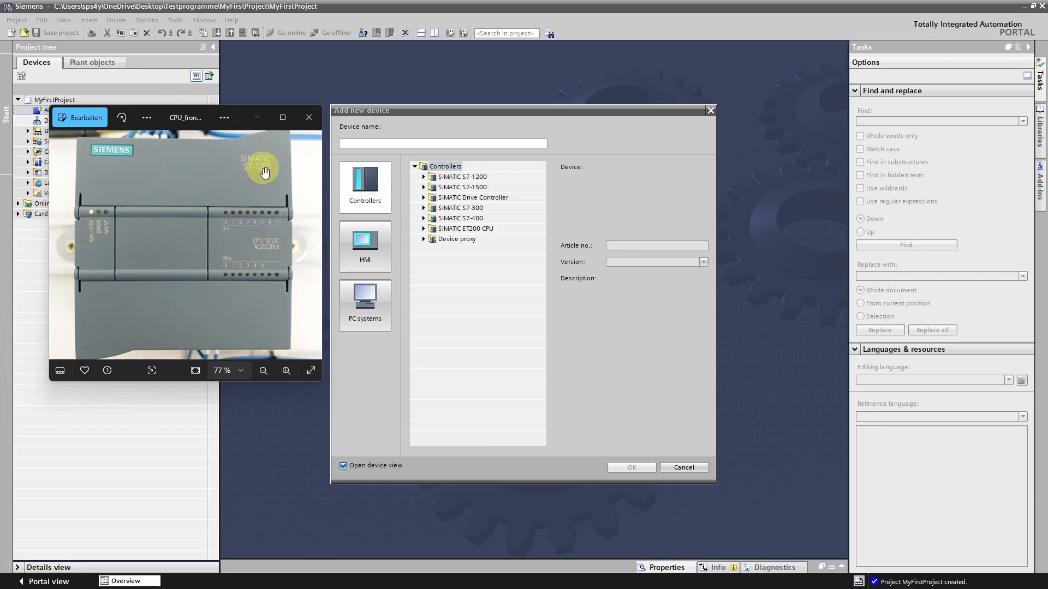
pyautogui.moveTo(289, 179)
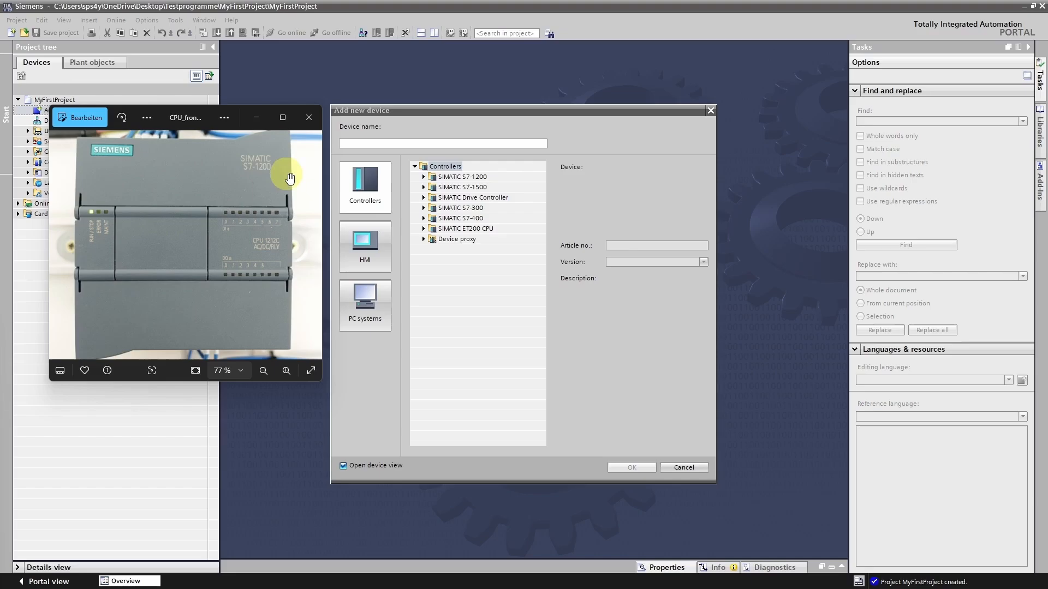
pyautogui.click(461, 176)
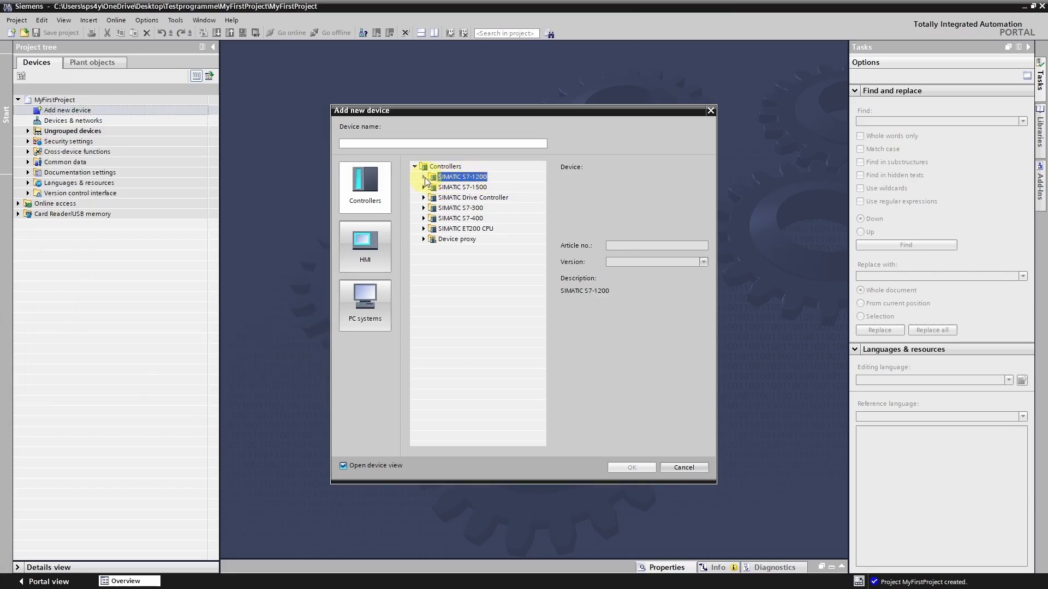
pyautogui.click(423, 176)
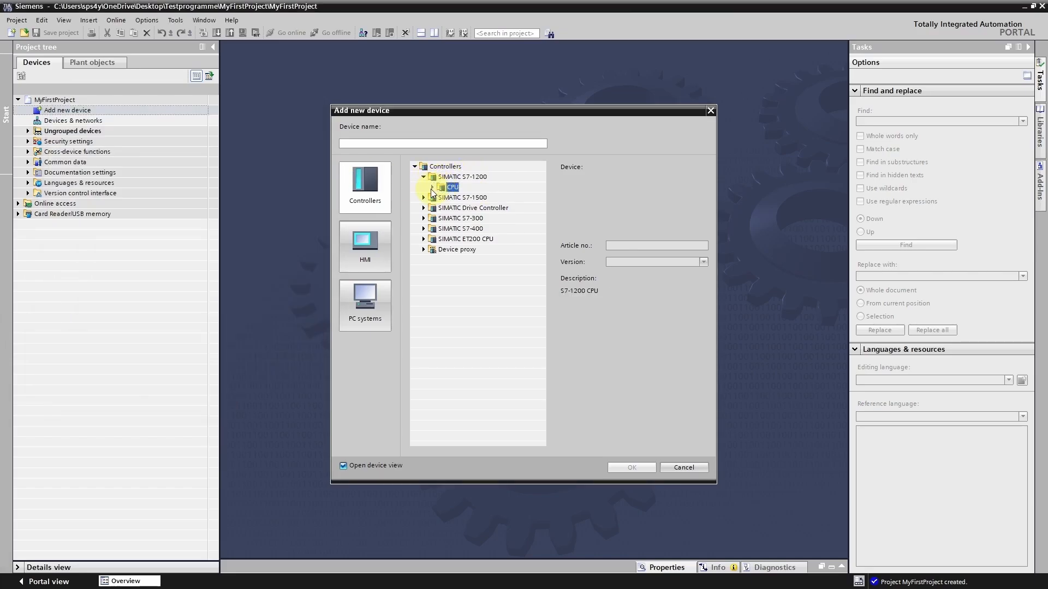
pyautogui.click(431, 186)
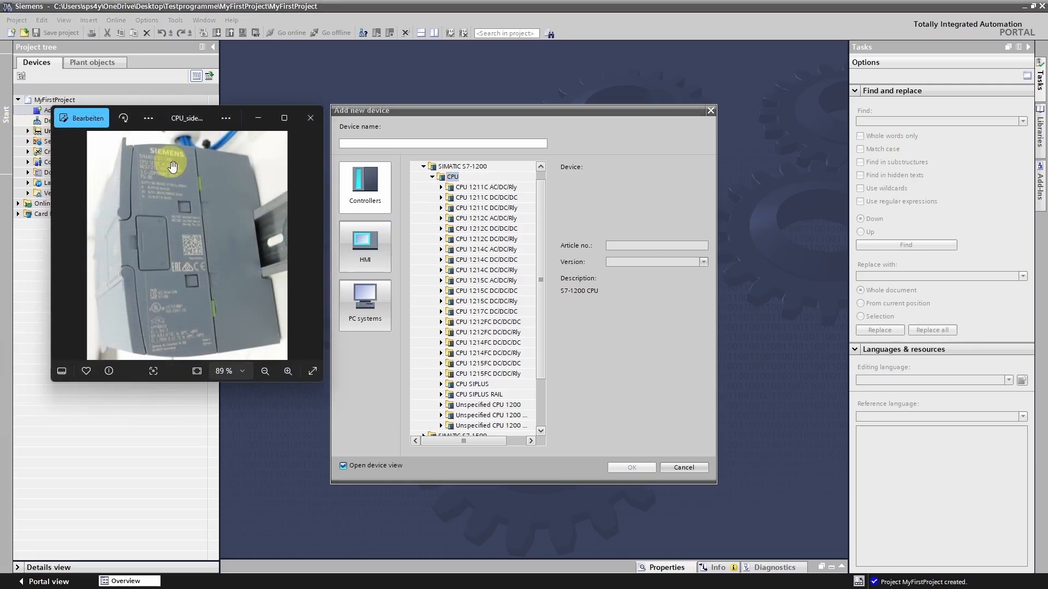
pyautogui.click(287, 373)
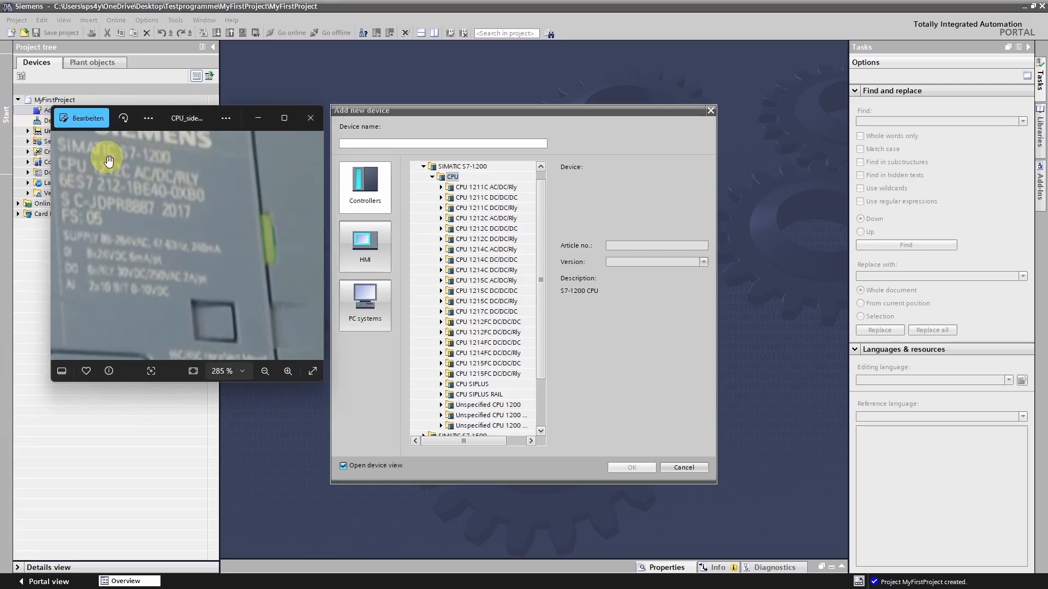
pyautogui.moveTo(194, 179)
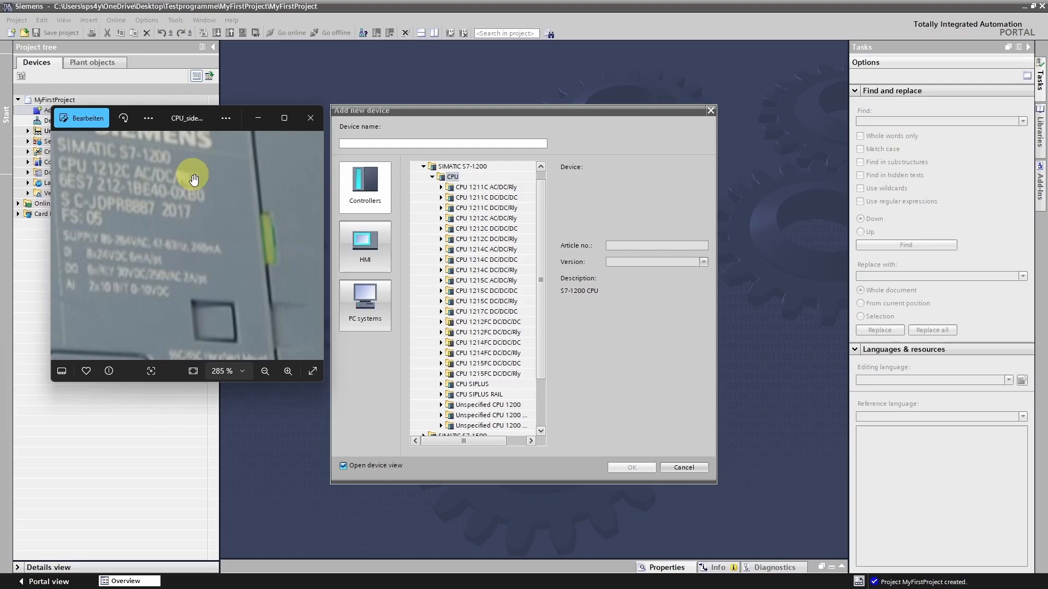
pyautogui.moveTo(187, 193)
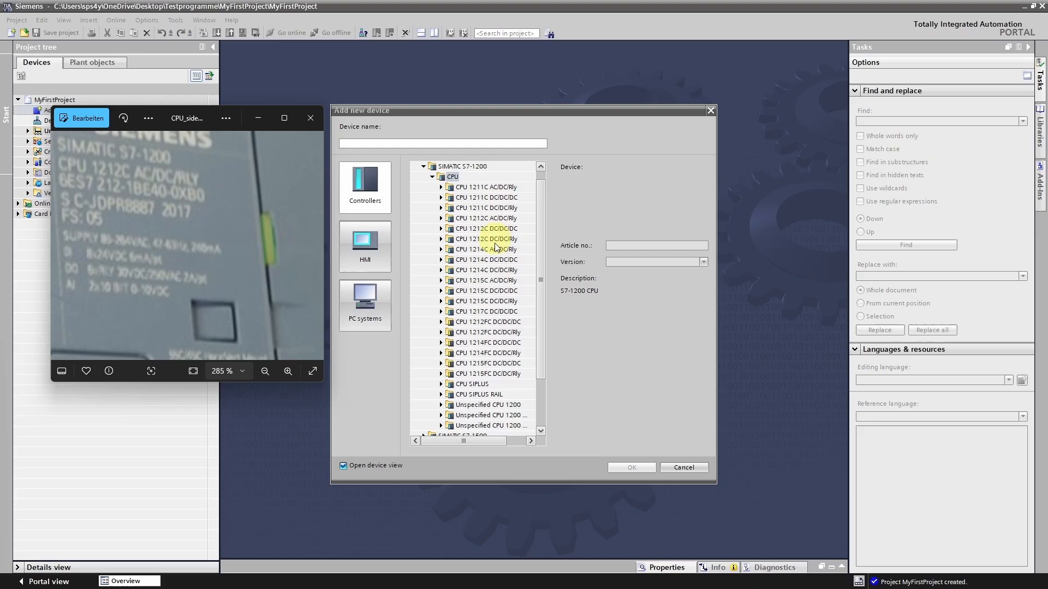
pyautogui.moveTo(474, 218)
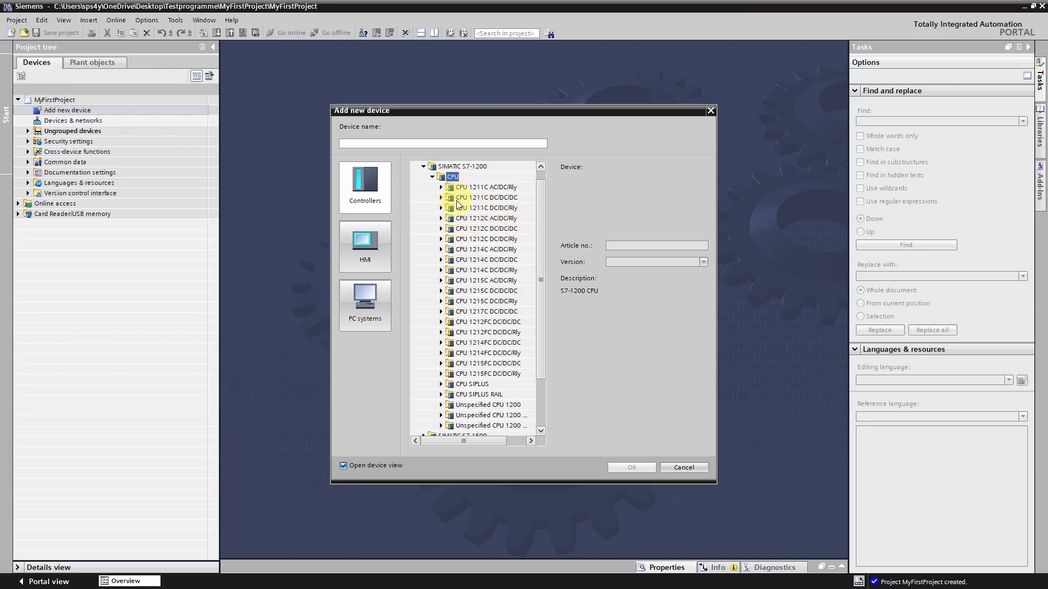
# Close the Firmware.jpg photo to return to the CPU 1212C AC/DC/Rly V4.6 selection
pyautogui.click(440, 217)
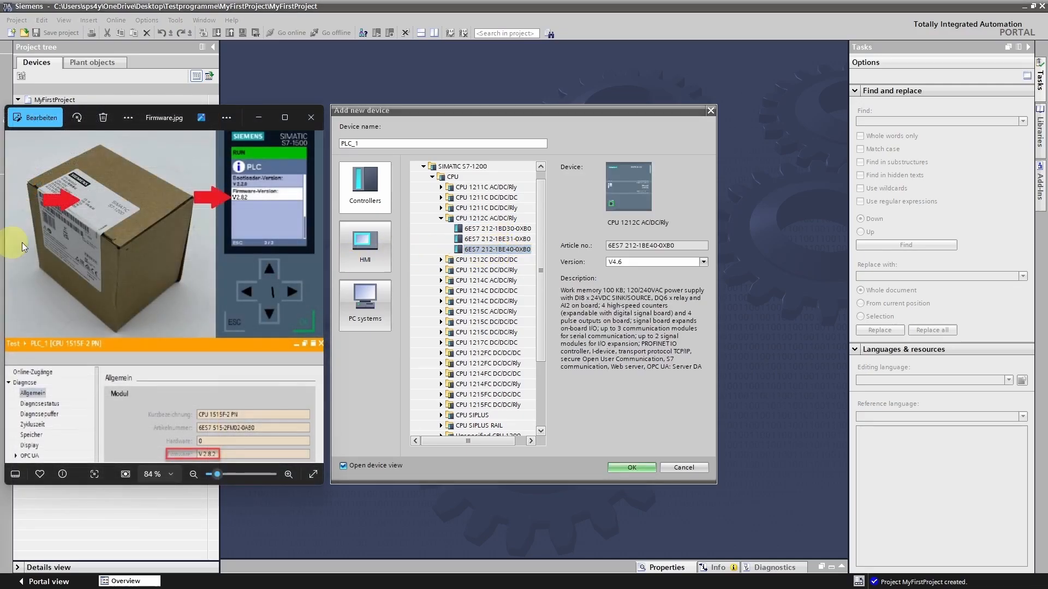
pyautogui.moveTo(600, 265)
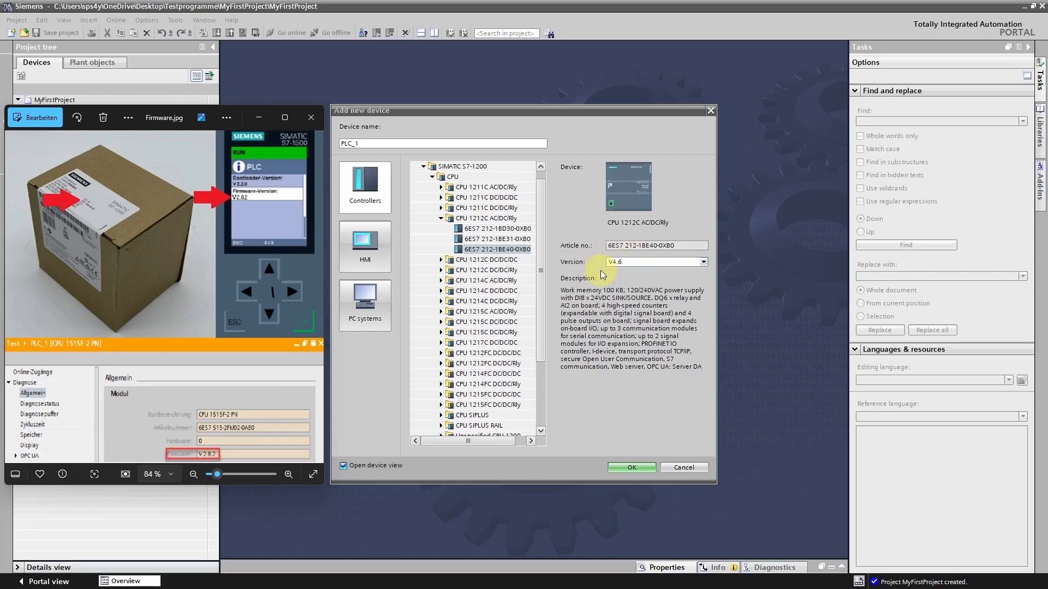
pyautogui.moveTo(71, 200)
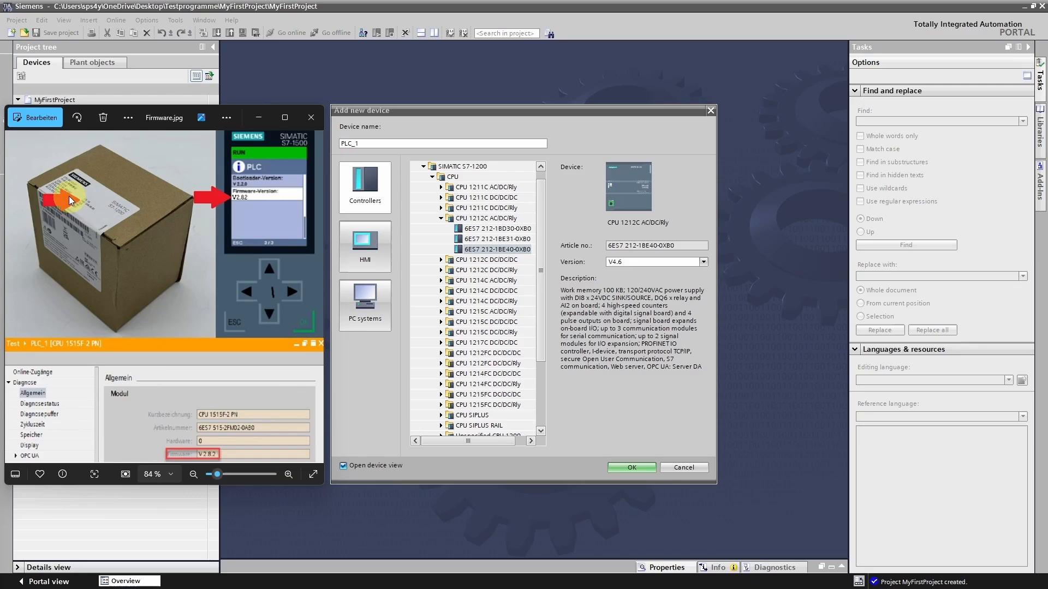
pyautogui.moveTo(226, 458)
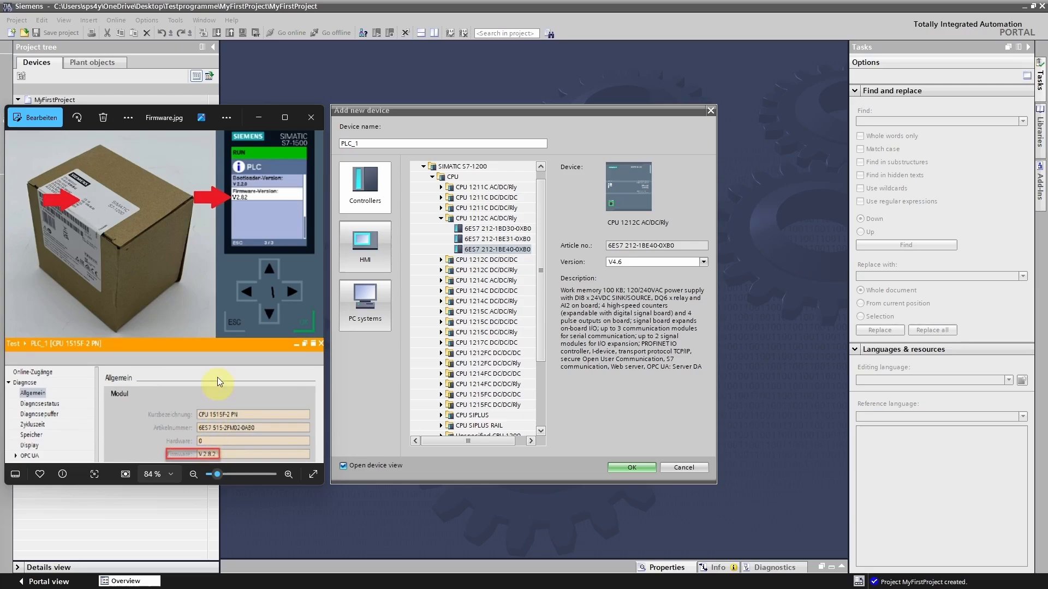
pyautogui.moveTo(267, 193)
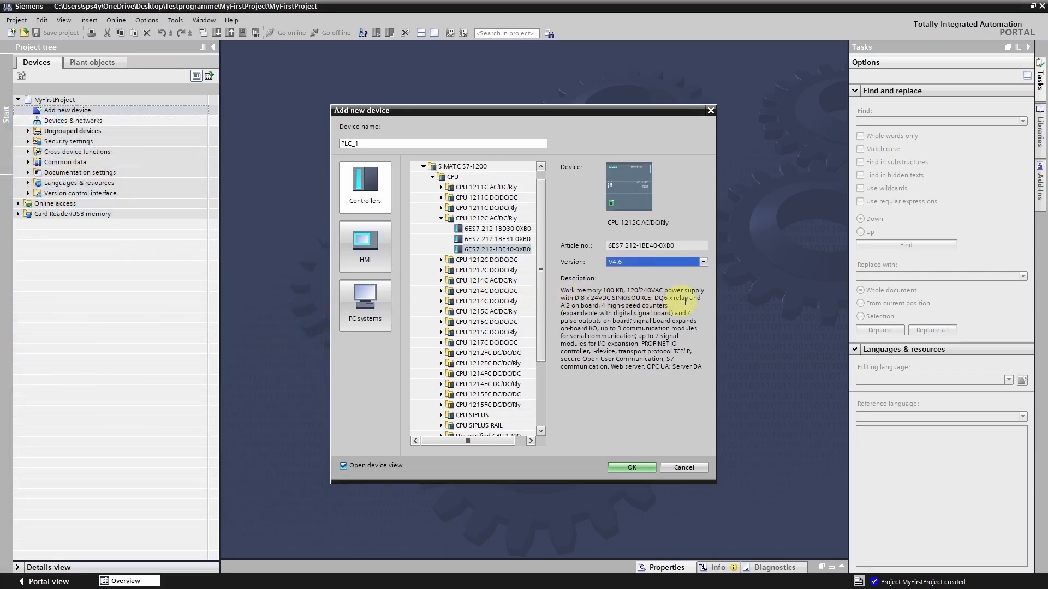
pyautogui.click(703, 261)
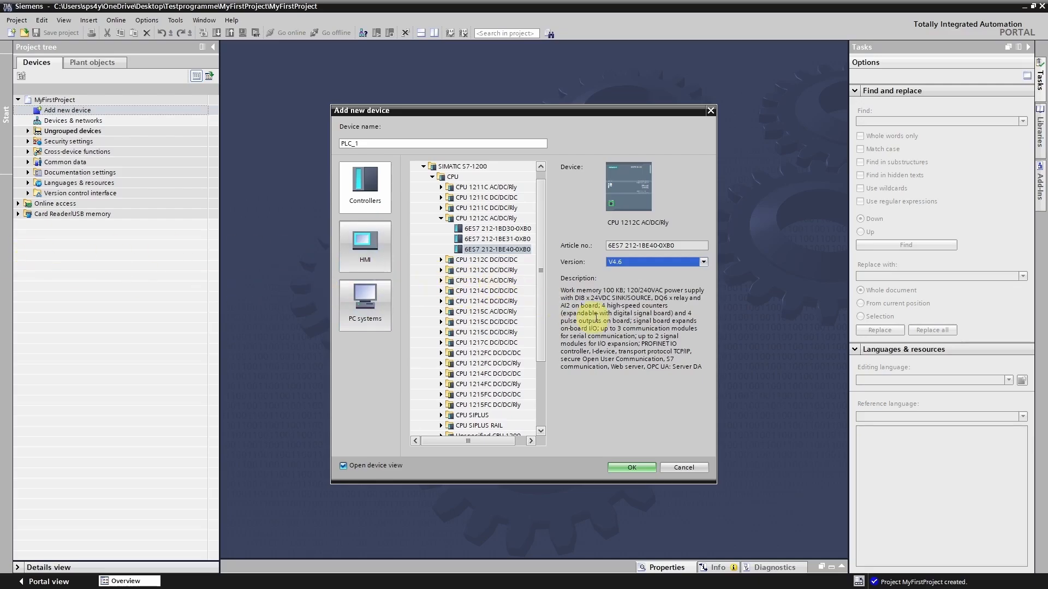
pyautogui.moveTo(611, 329)
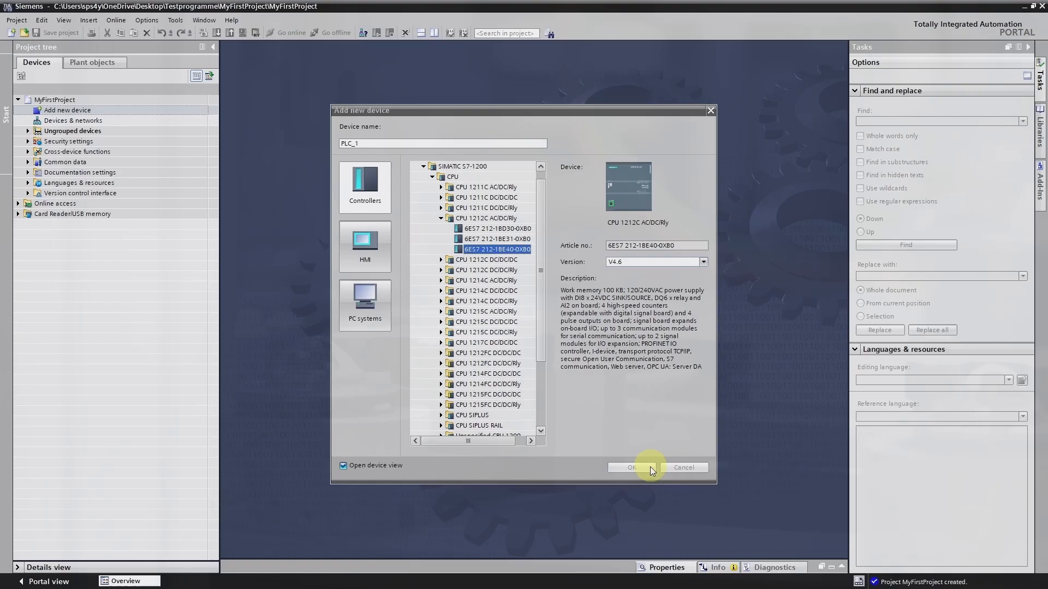
# Confirm adding CPU 1212C AC/DC/Rly (6ES7 212-1BE40-0XB0) as PLC_1
pyautogui.click(626, 468)
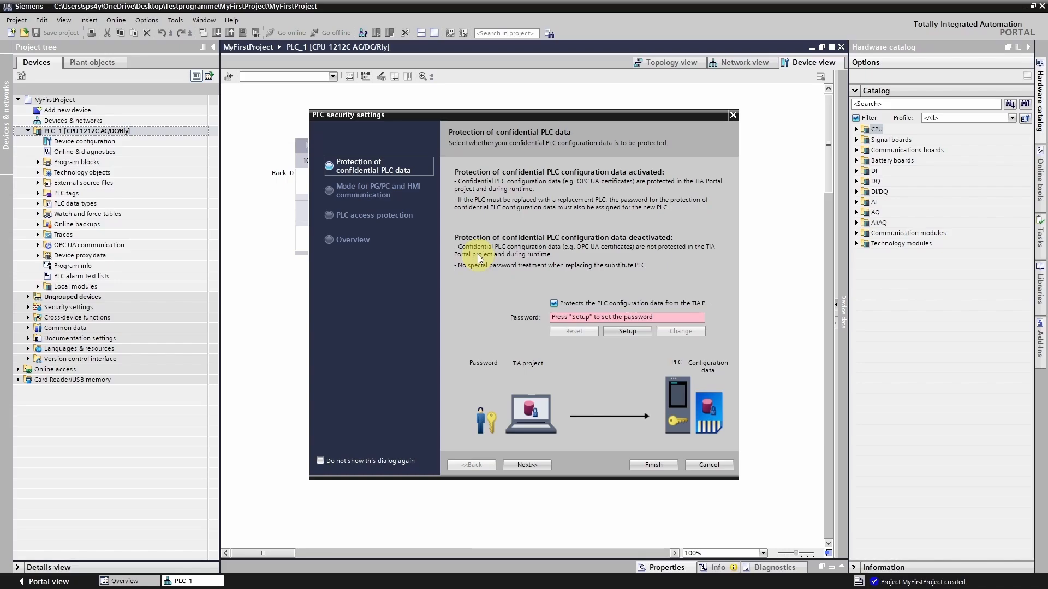
# Disable confidential-data protection, allow legacy communication, and grant full access without a password
pyautogui.click(553, 303)
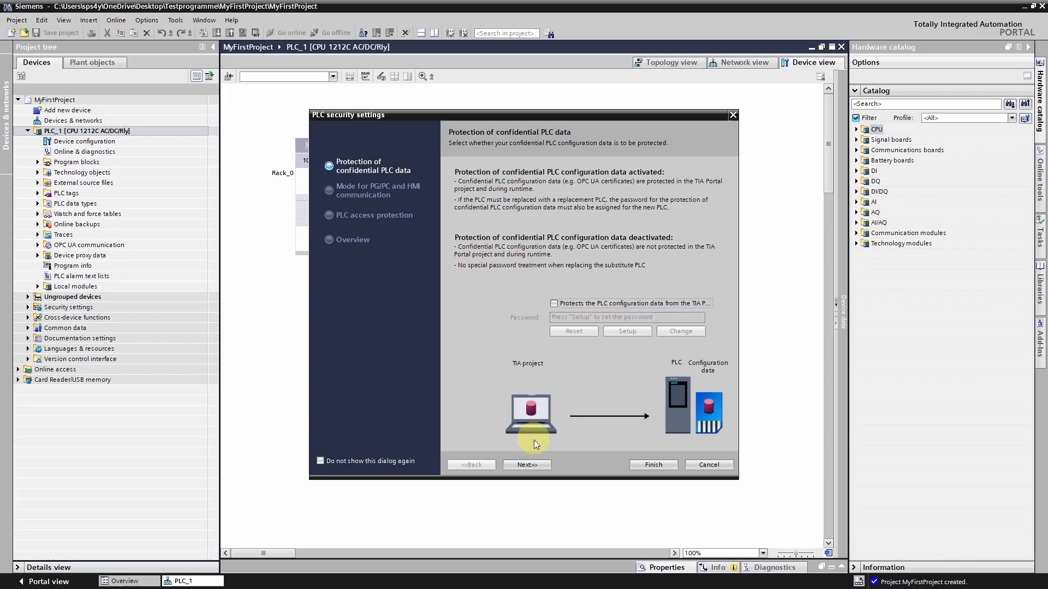
pyautogui.click(526, 464)
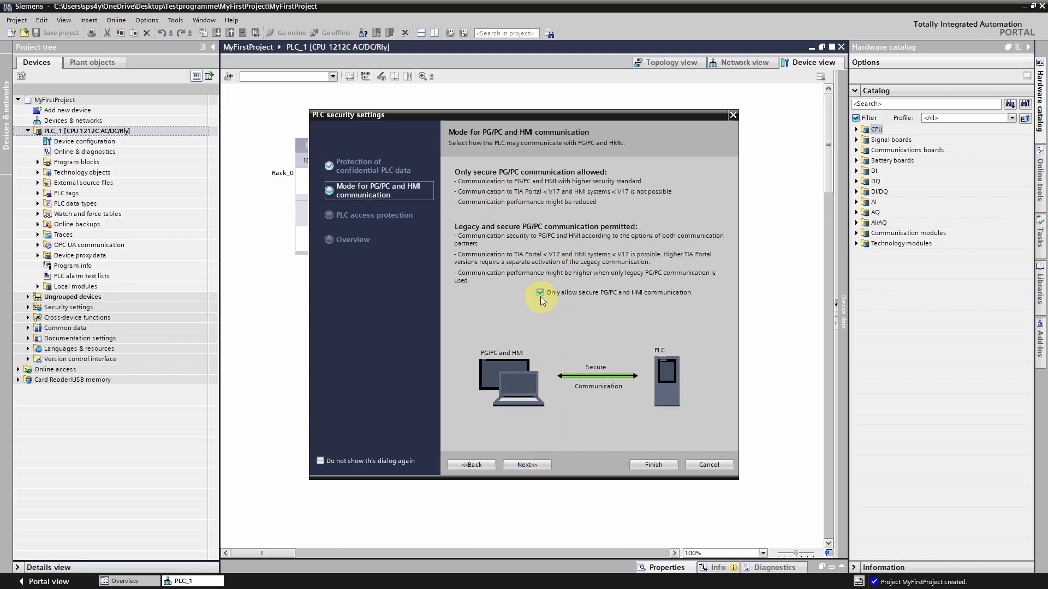
pyautogui.click(539, 292)
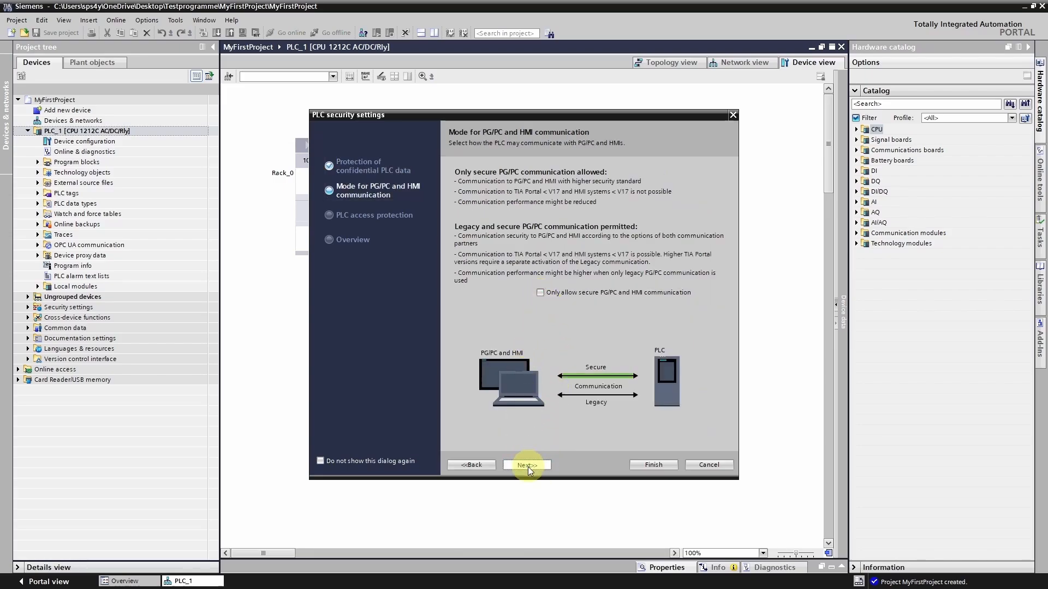
pyautogui.click(527, 465)
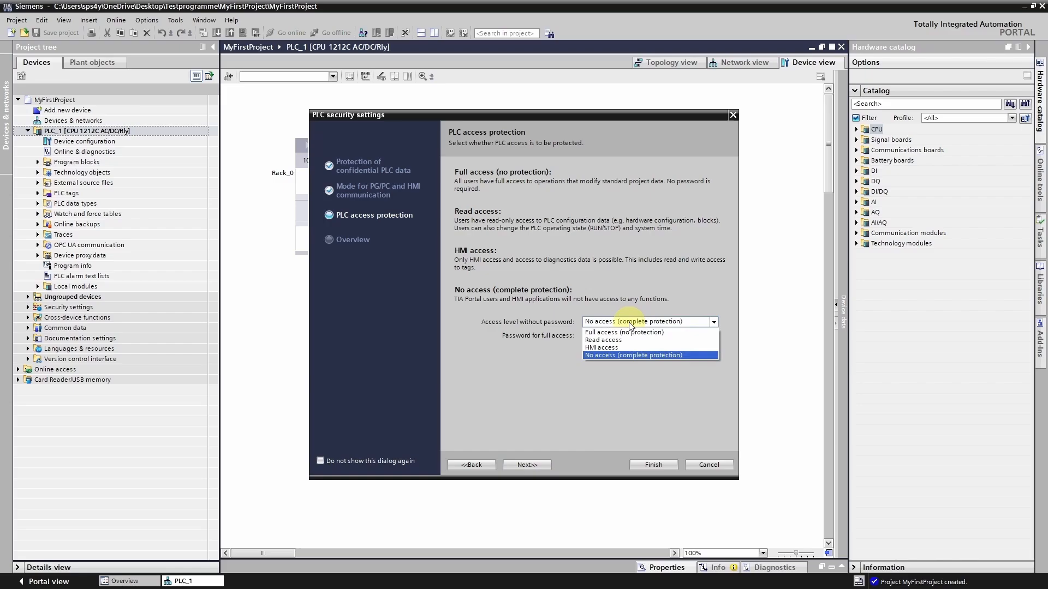
pyautogui.click(624, 333)
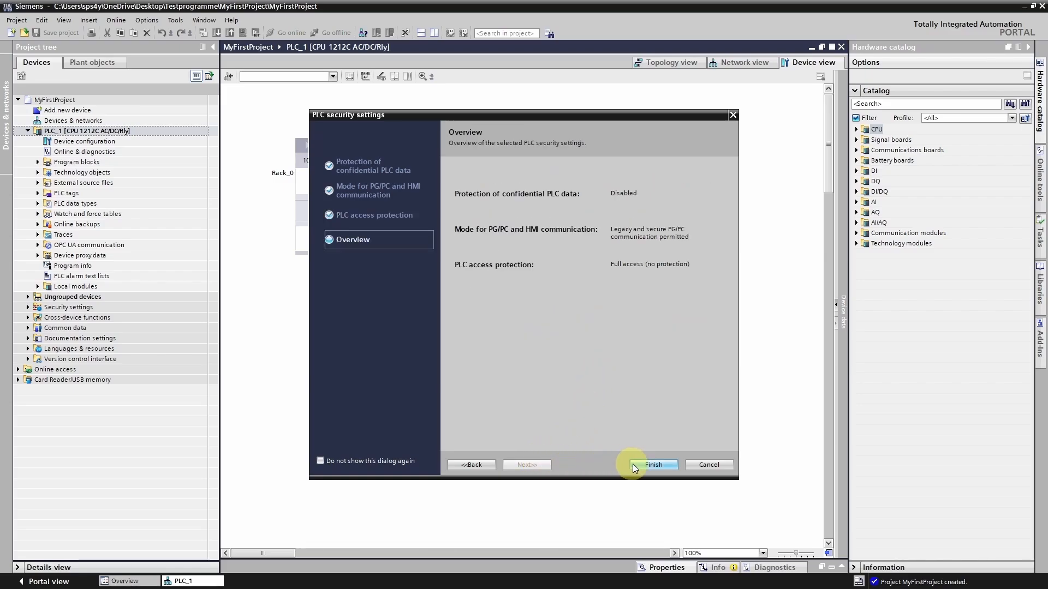
pyautogui.click(654, 465)
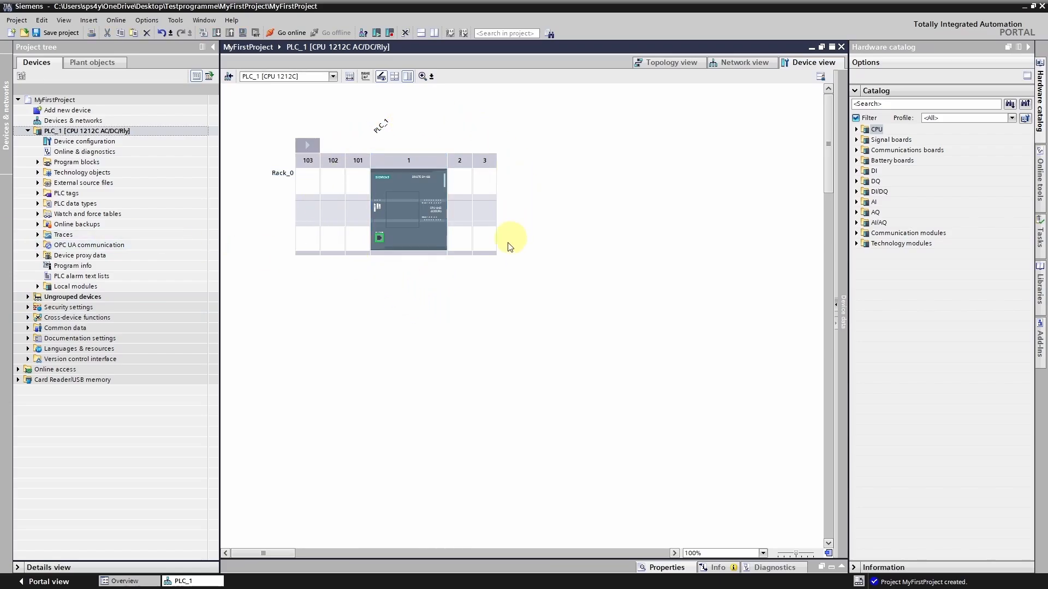
pyautogui.moveTo(105, 297)
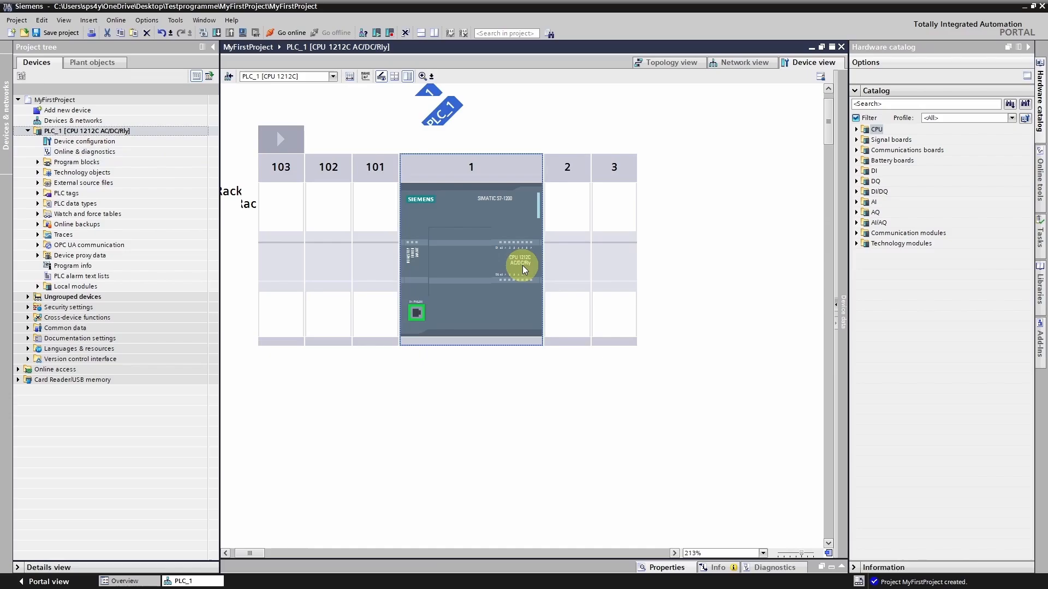
# Zoom the device view in on the CPU 1212C module to about 326%
pyautogui.scroll(3)
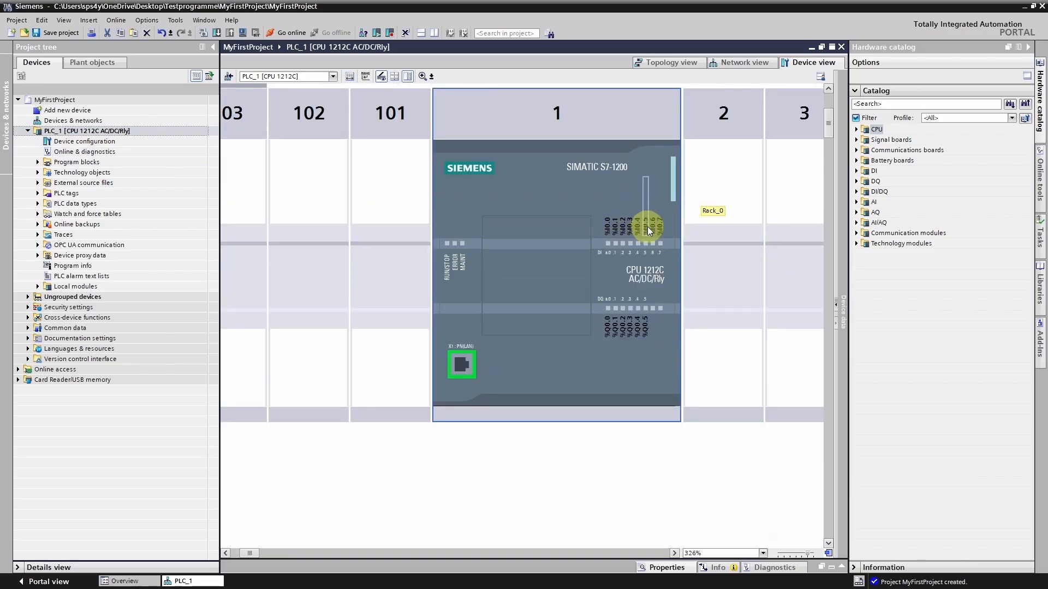
pyautogui.moveTo(604, 328)
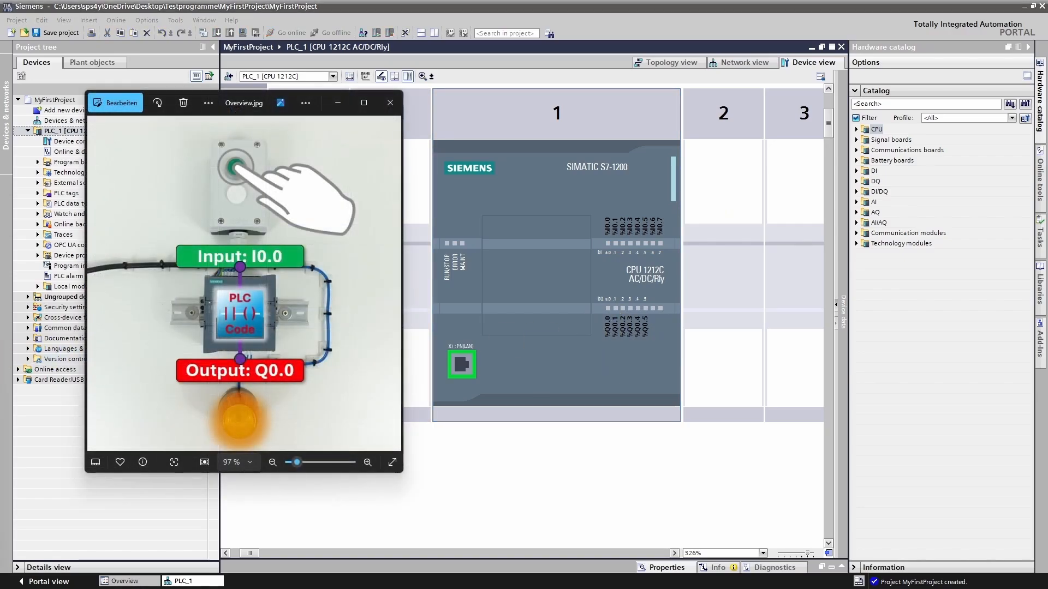
pyautogui.moveTo(284, 220)
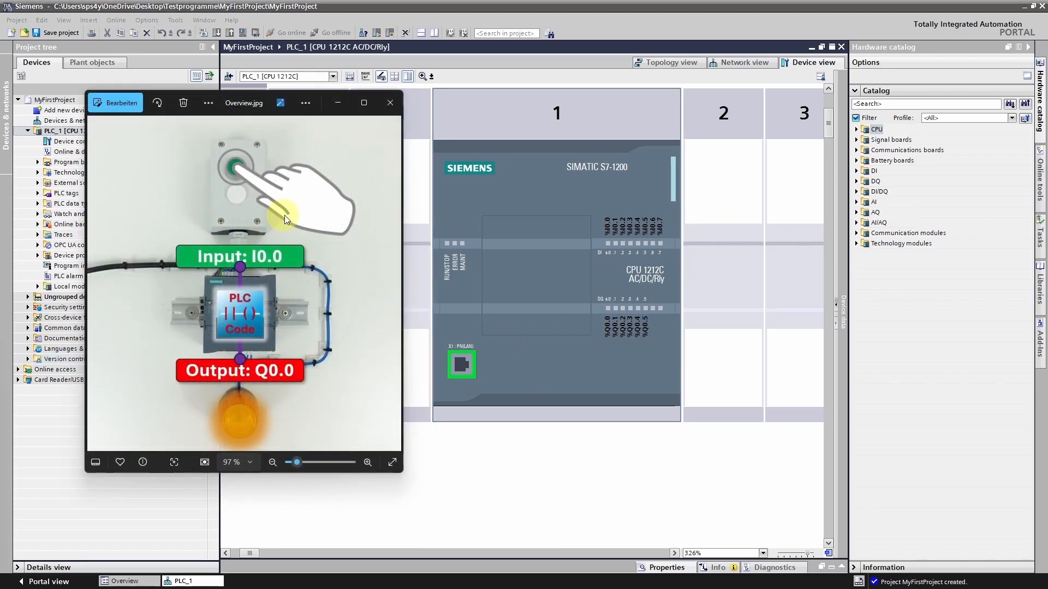
pyautogui.moveTo(415, 210)
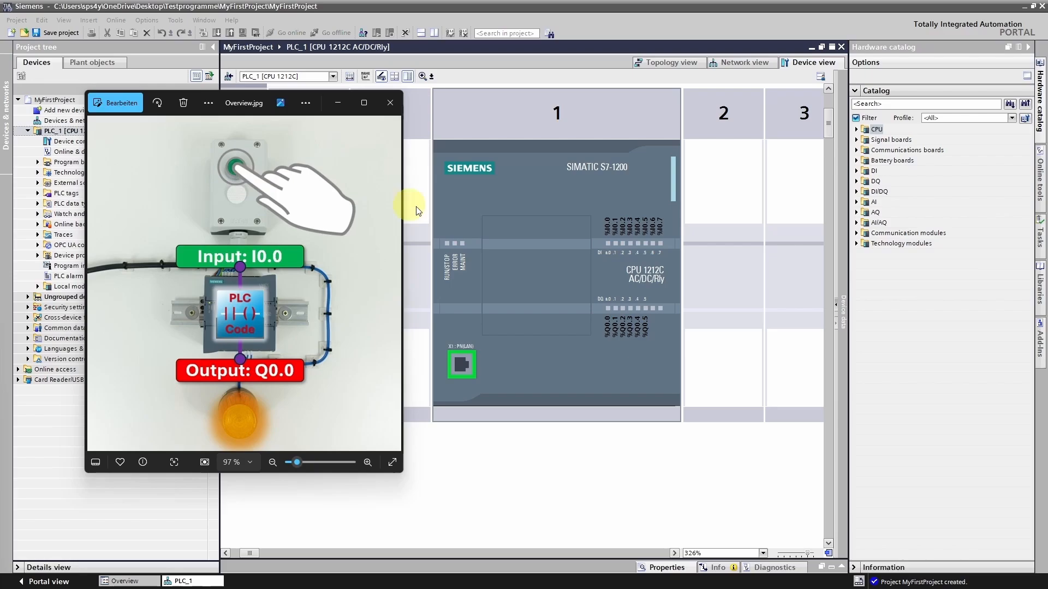
pyautogui.moveTo(608, 223)
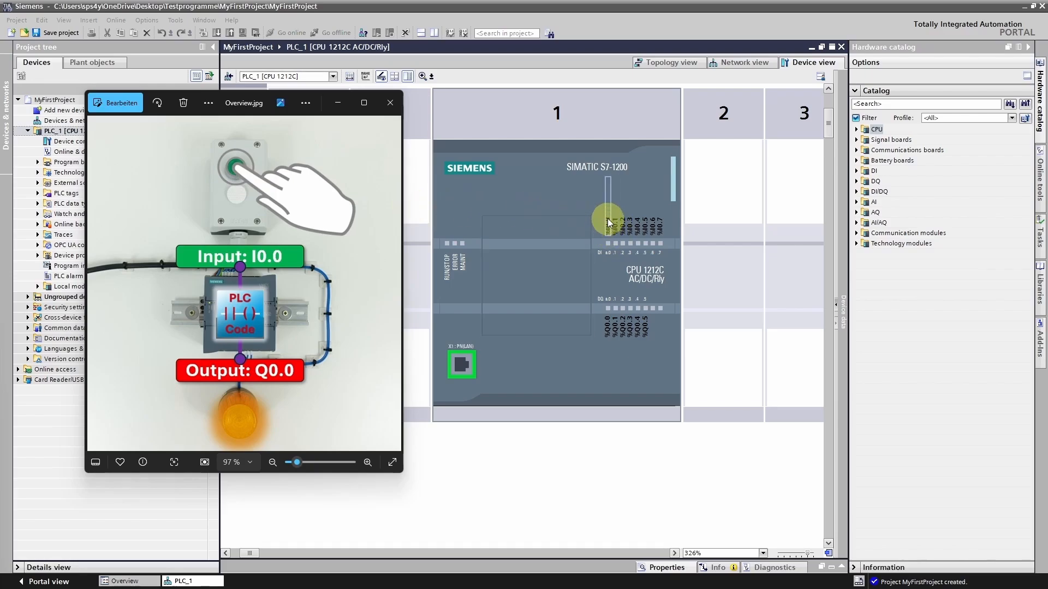
pyautogui.moveTo(241, 414)
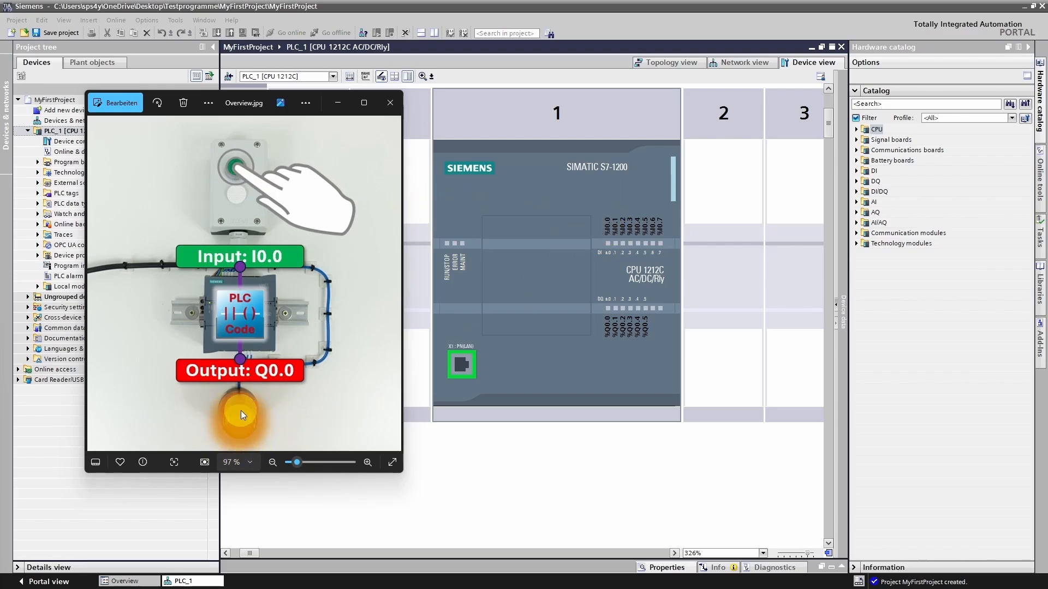
pyautogui.moveTo(608, 328)
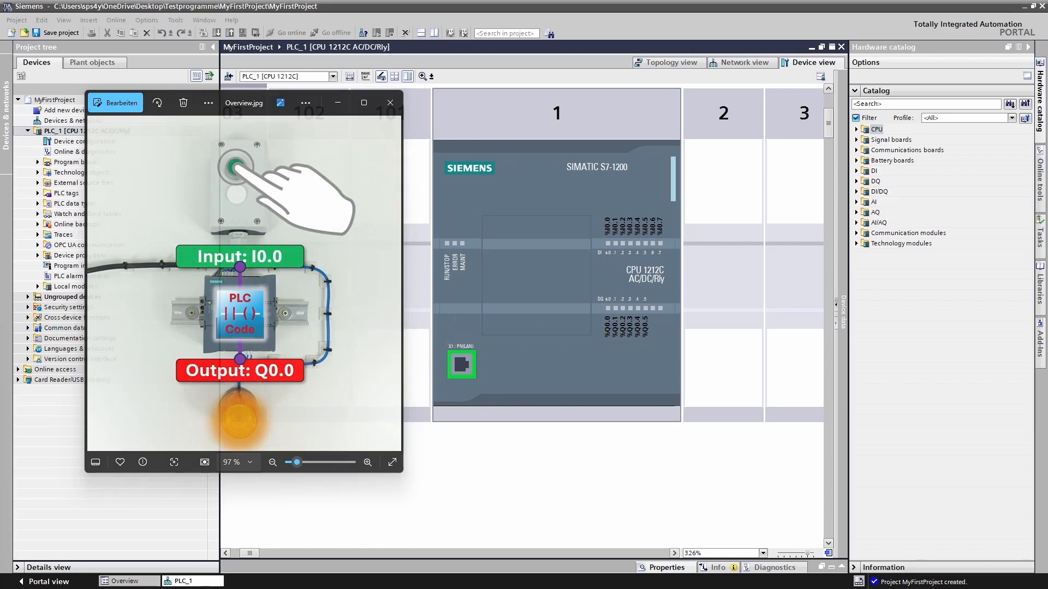
# Expand the Device overview to check DI 8/DQ 6 at address 0 and AI 2 at 64…67
pyautogui.click(389, 102)
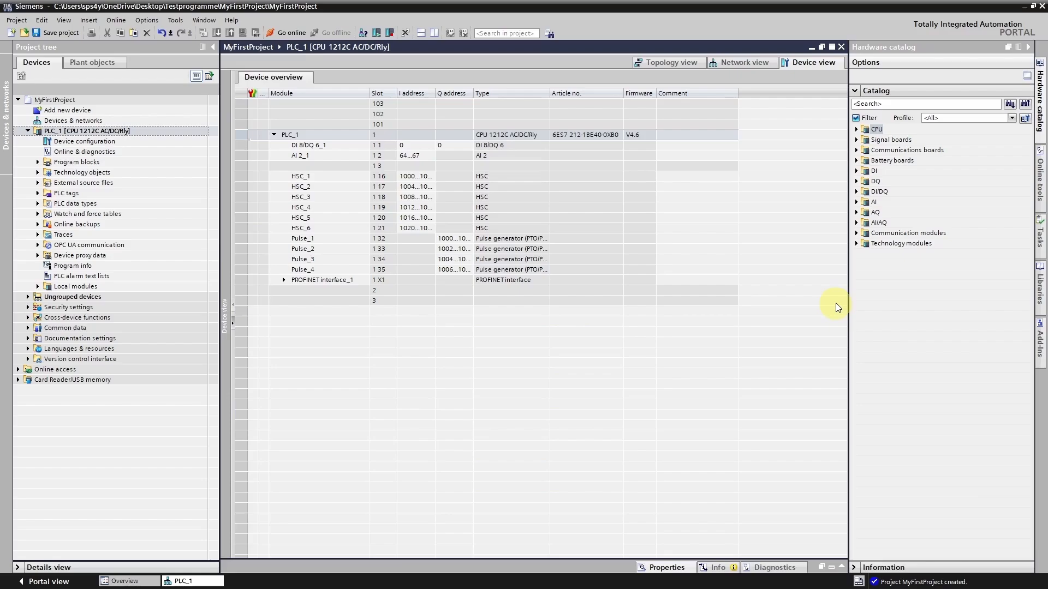
pyautogui.moveTo(411, 145)
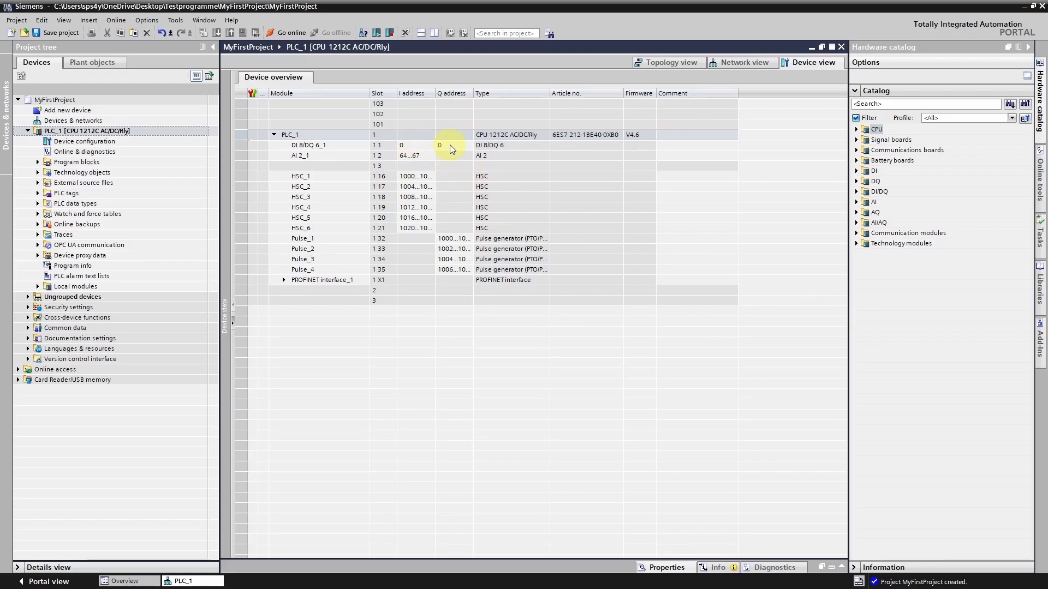
pyautogui.moveTo(234, 319)
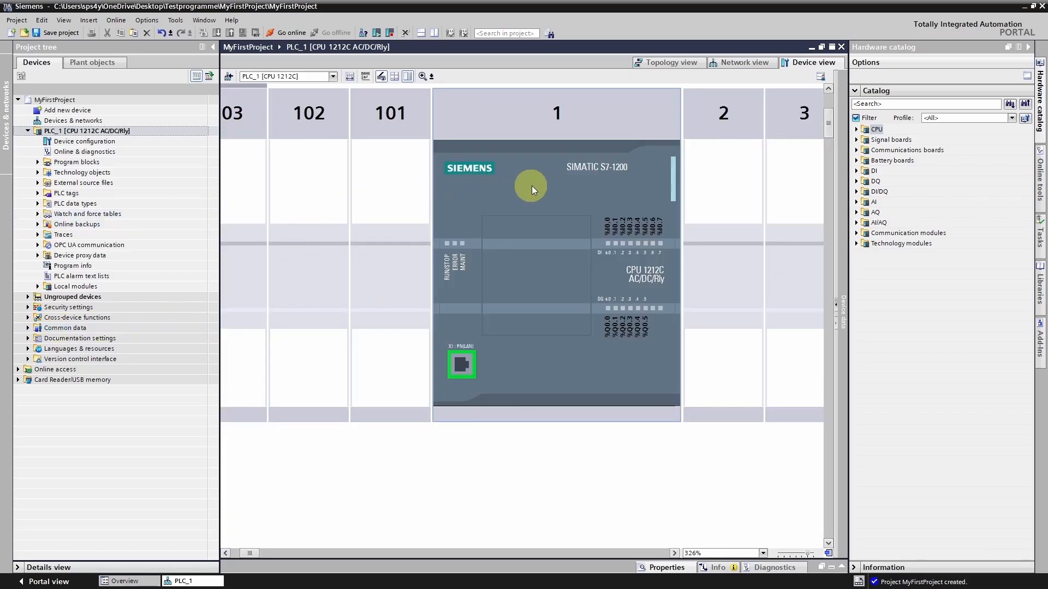
# Show PROFINET interface [X1] Ethernet addresses: IP 192.168.0.1, subnet mask 255.255.255.0
pyautogui.rightClick(530, 189)
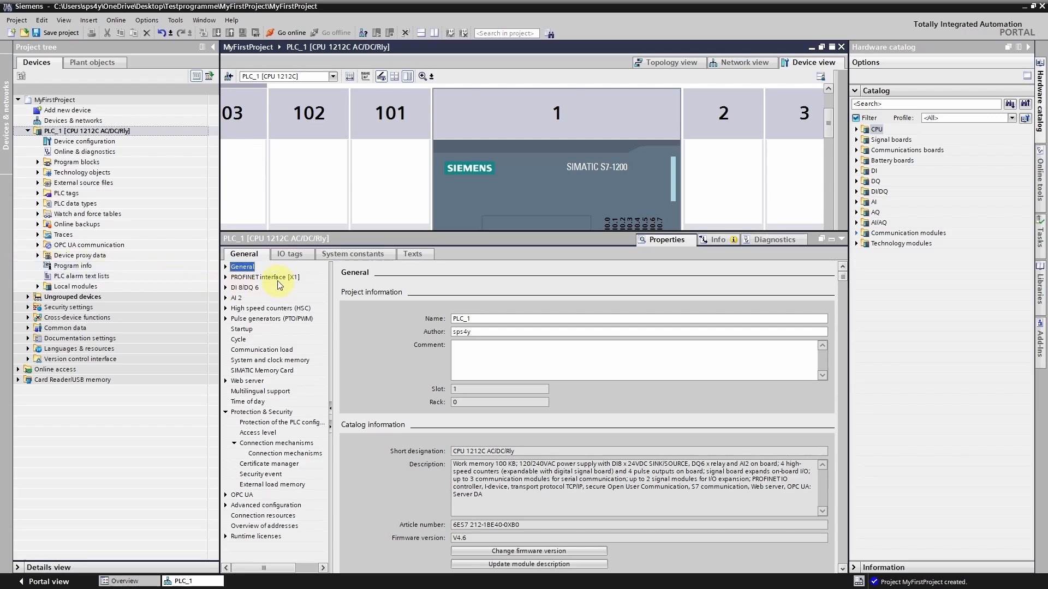
pyautogui.click(264, 277)
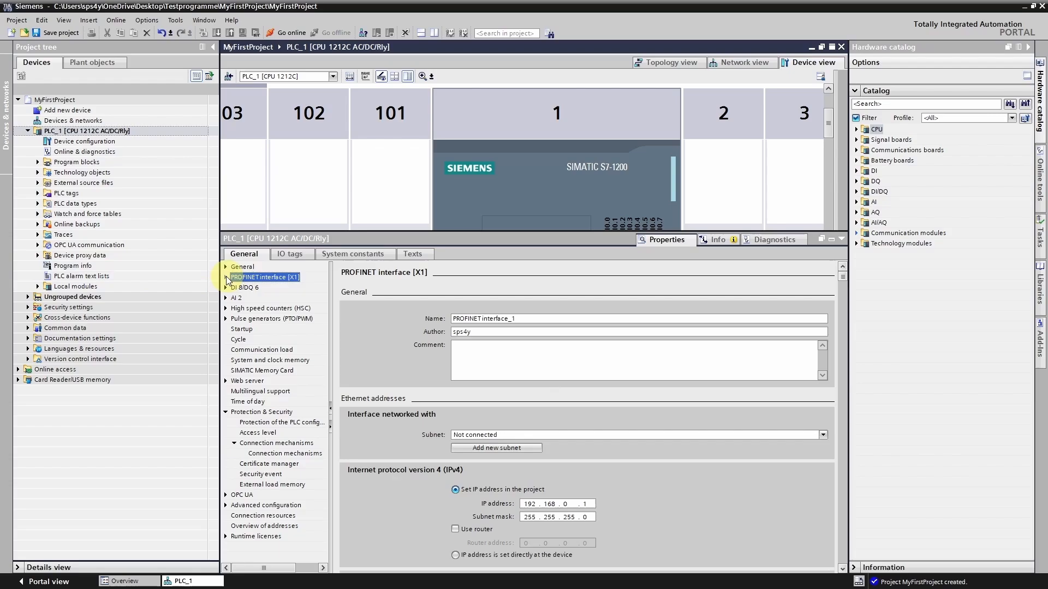
pyautogui.click(226, 277)
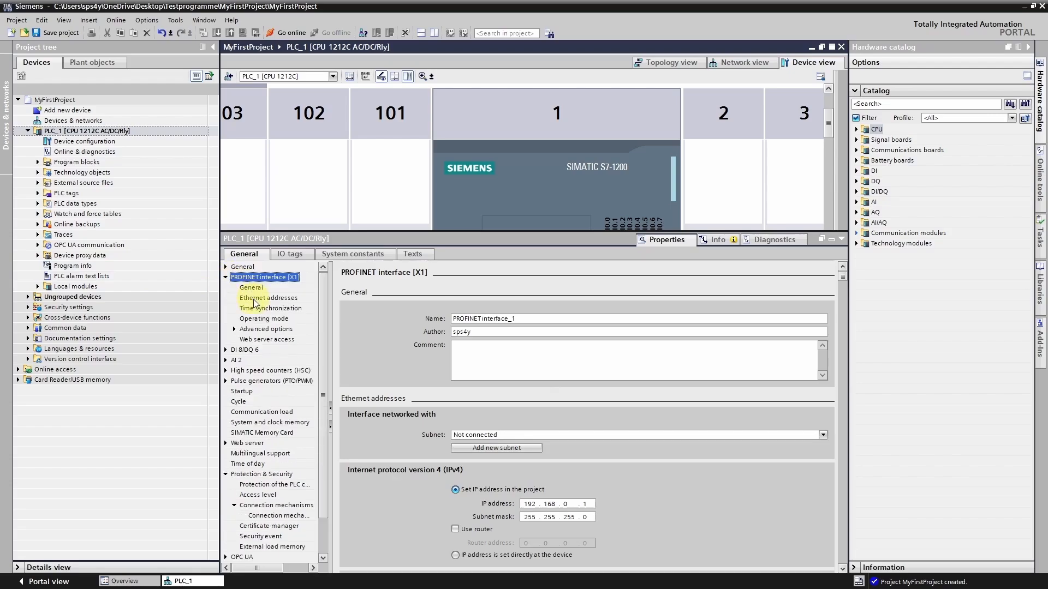
pyautogui.click(267, 297)
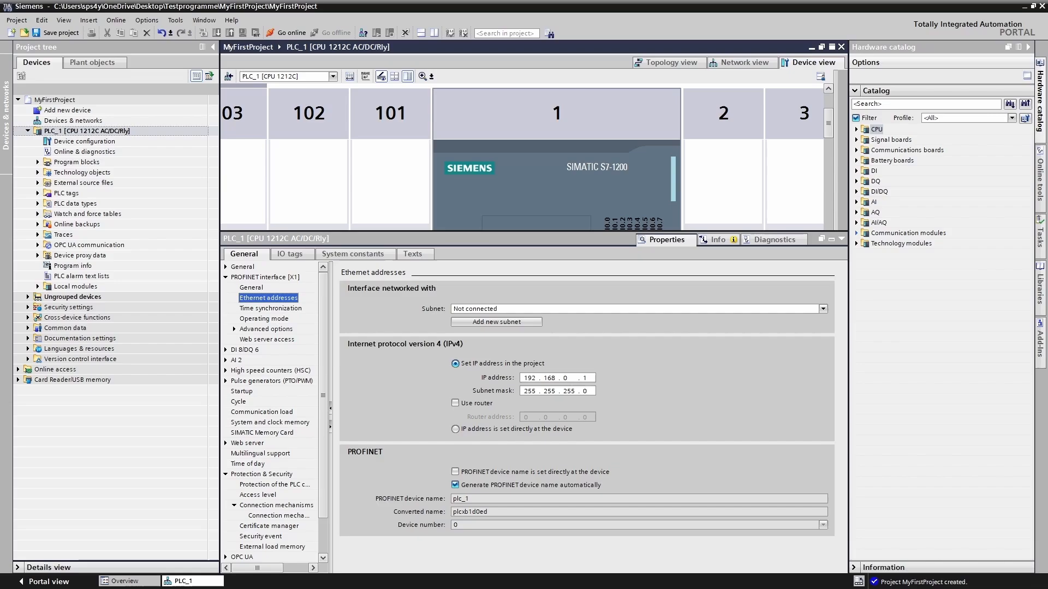
pyautogui.moveTo(337, 363)
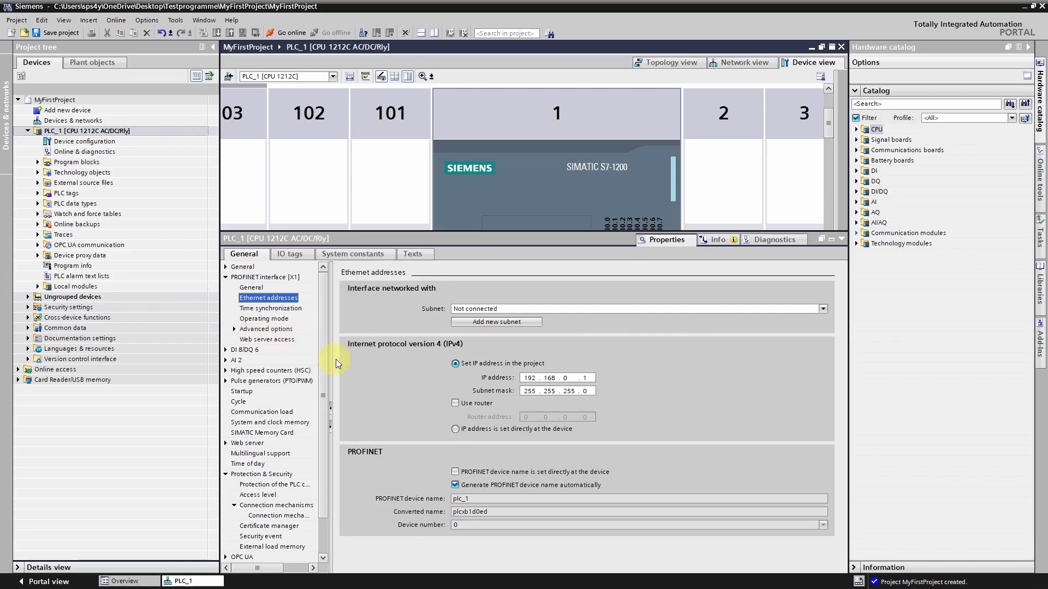
pyautogui.moveTo(374, 384)
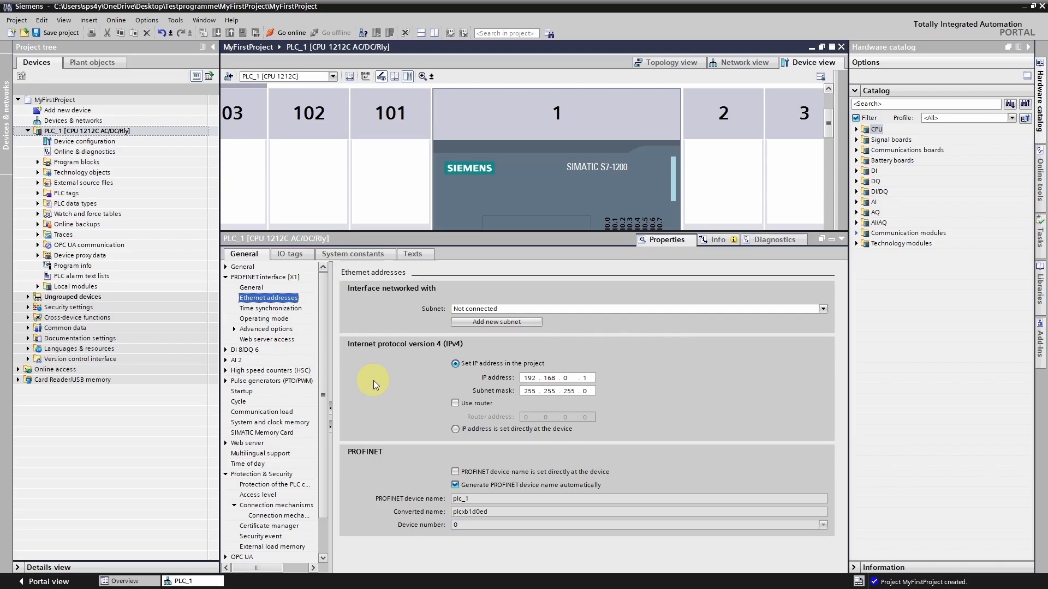
pyautogui.moveTo(512, 399)
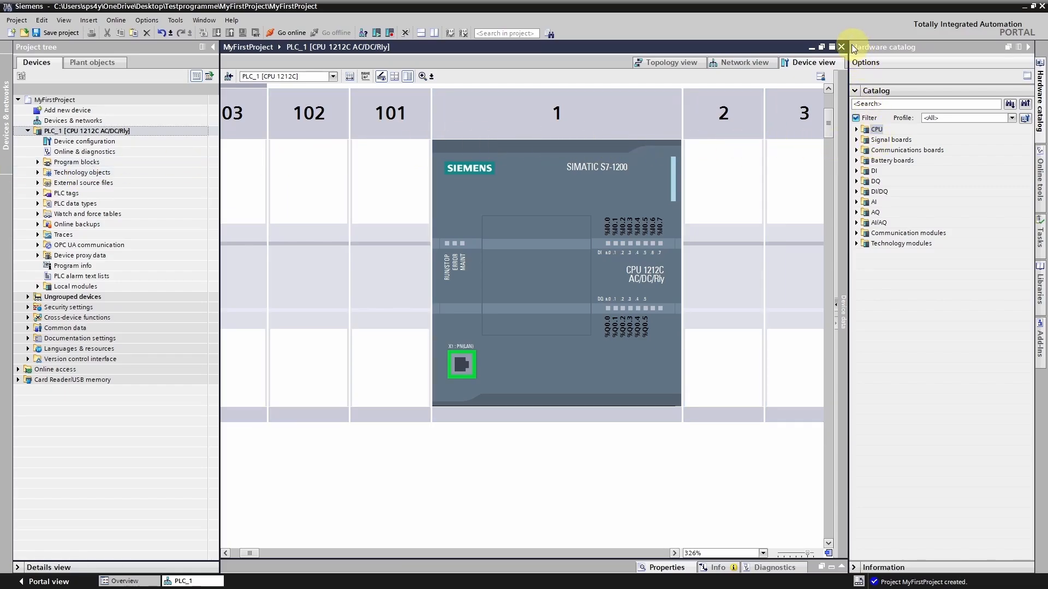
pyautogui.moveTo(911, 50)
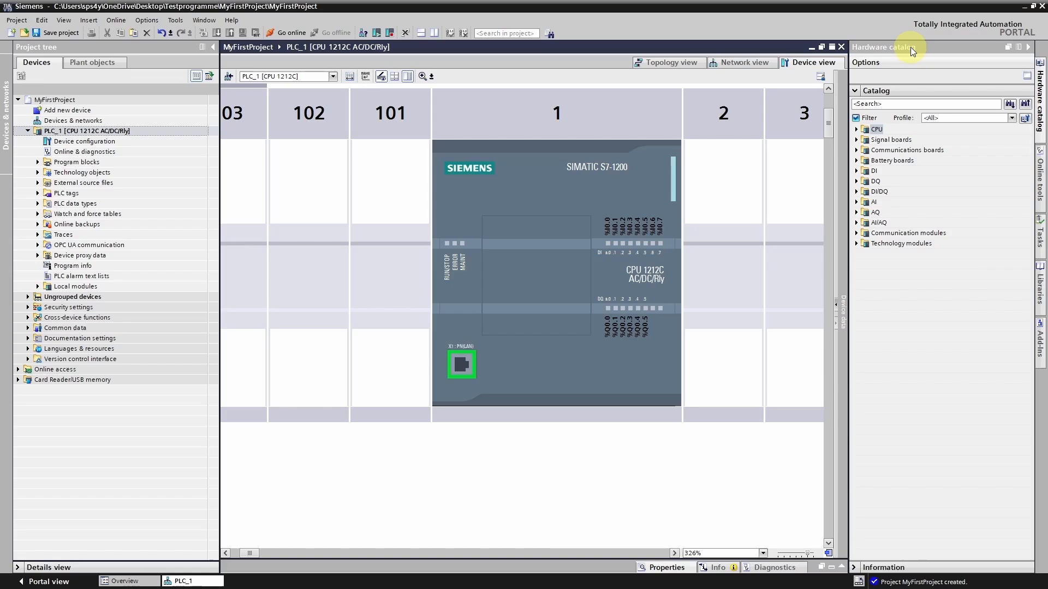
pyautogui.moveTo(911, 52)
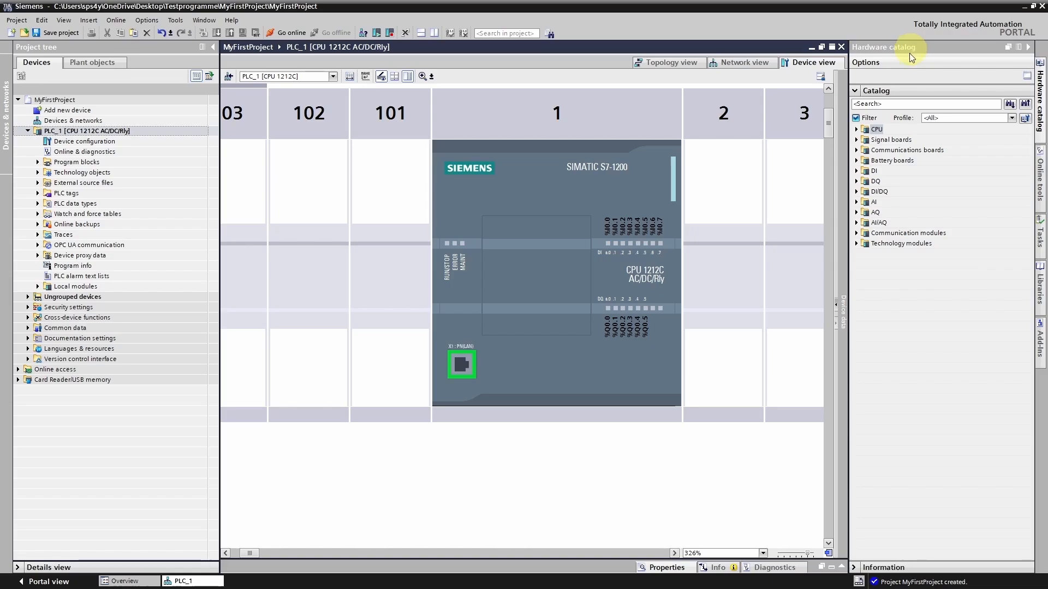
# Place DI 8x24VDC module 6ES7 221-1BF32-0XB0 into slot 2 and select it
pyautogui.click(857, 170)
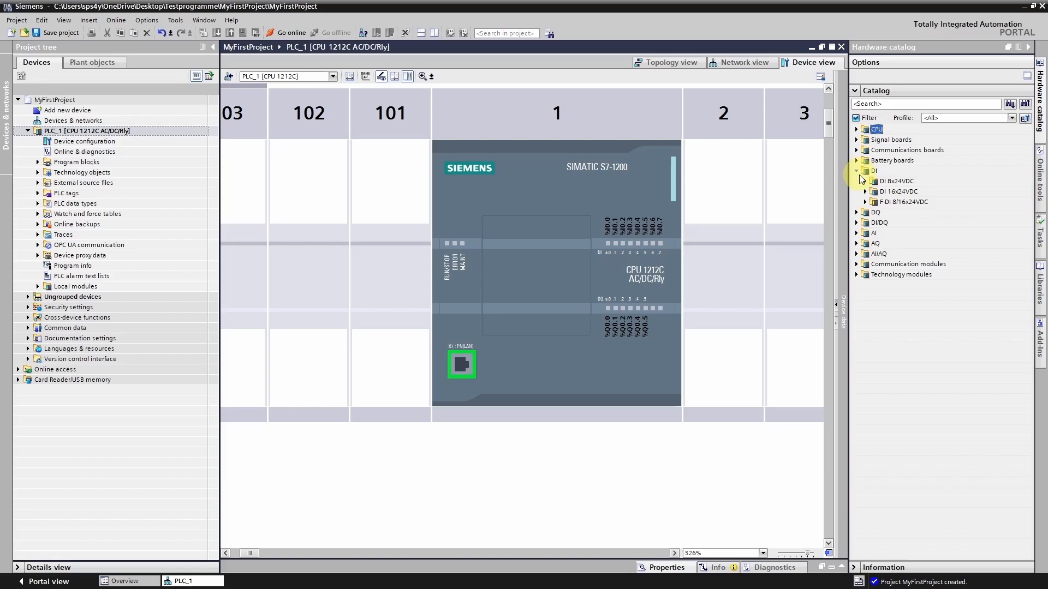
pyautogui.click(864, 182)
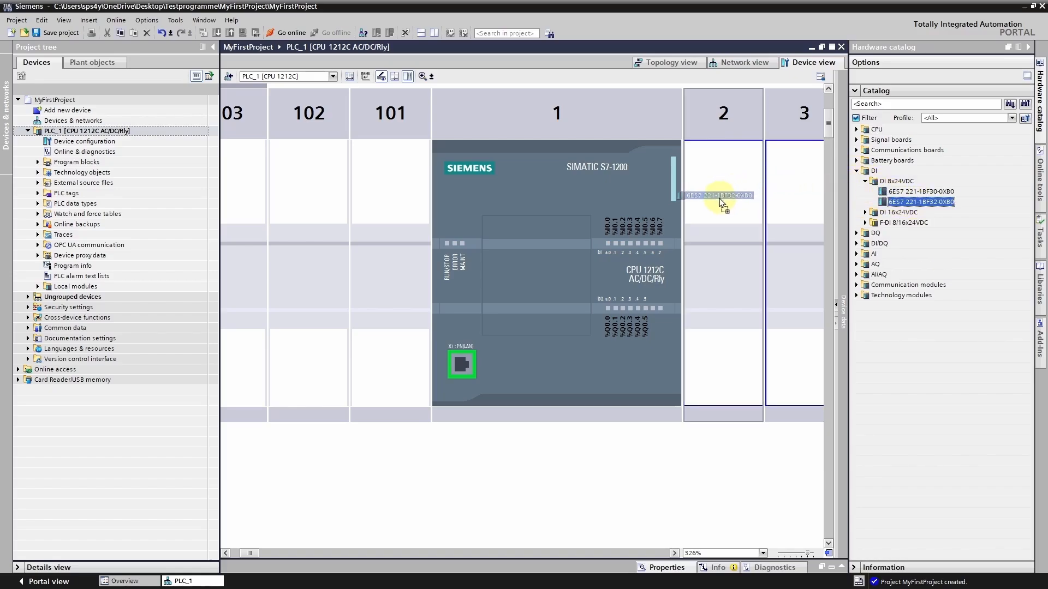
pyautogui.click(722, 194)
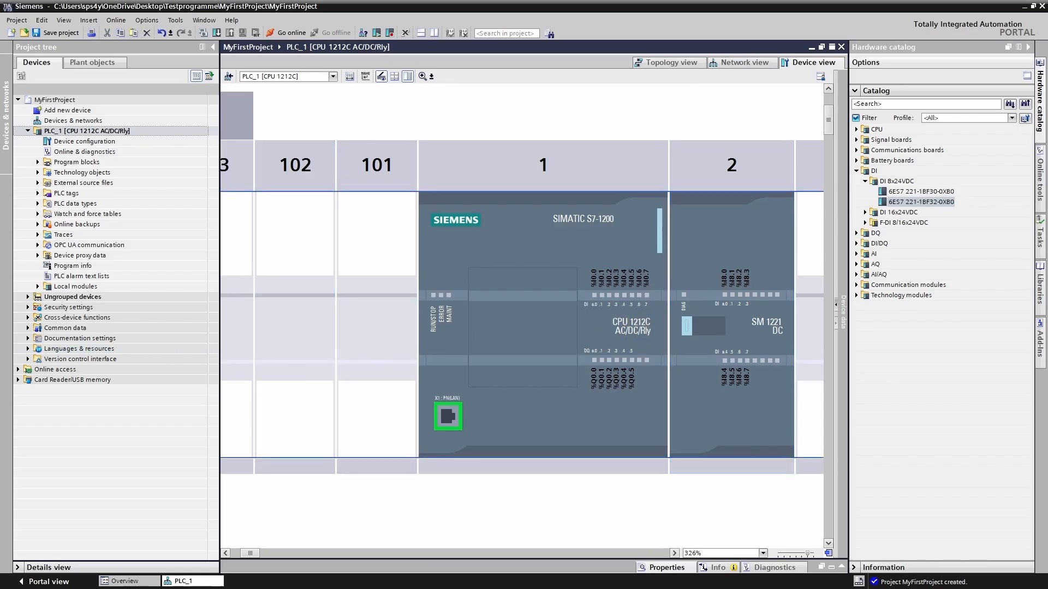
pyautogui.click(730, 234)
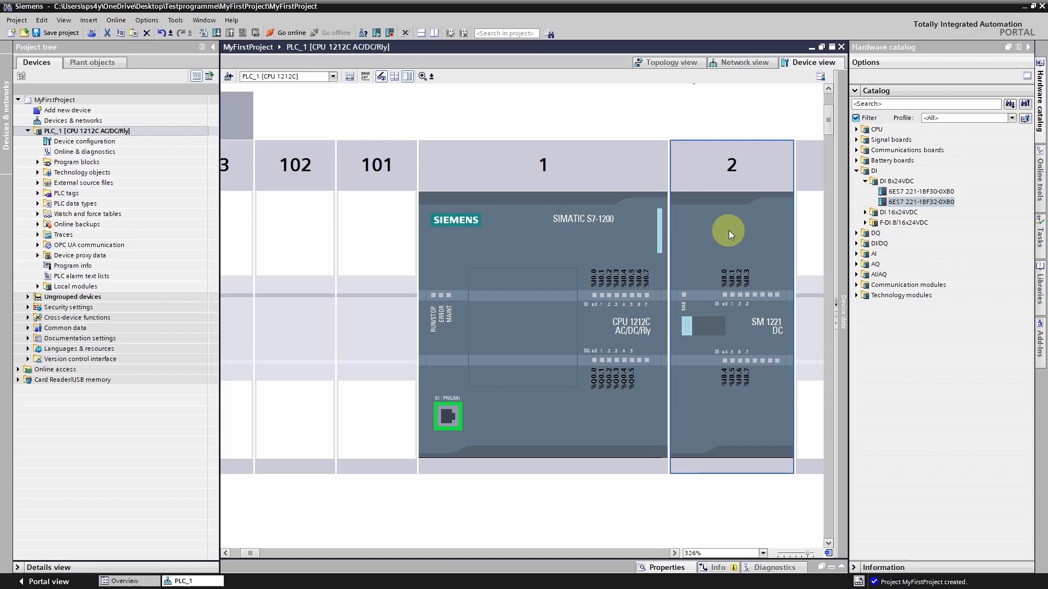
pyautogui.moveTo(728, 234)
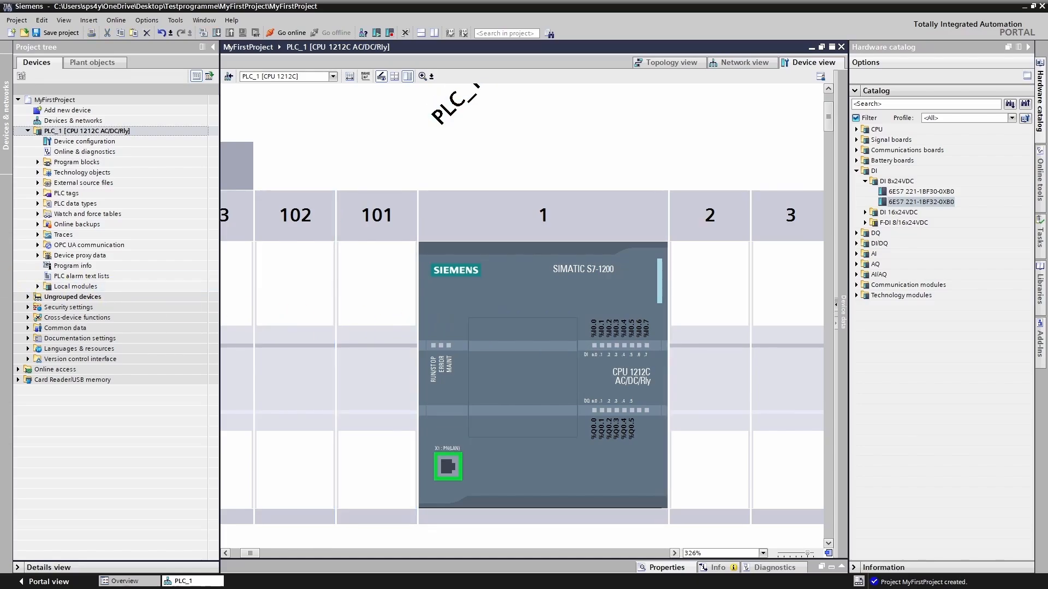
pyautogui.moveTo(366, 156)
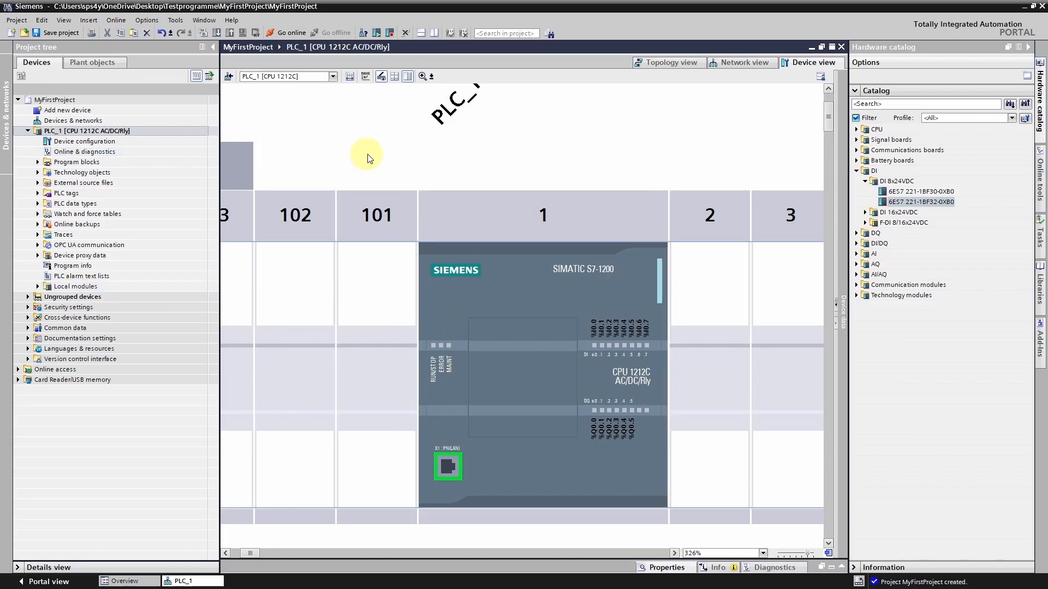
pyautogui.moveTo(367, 158)
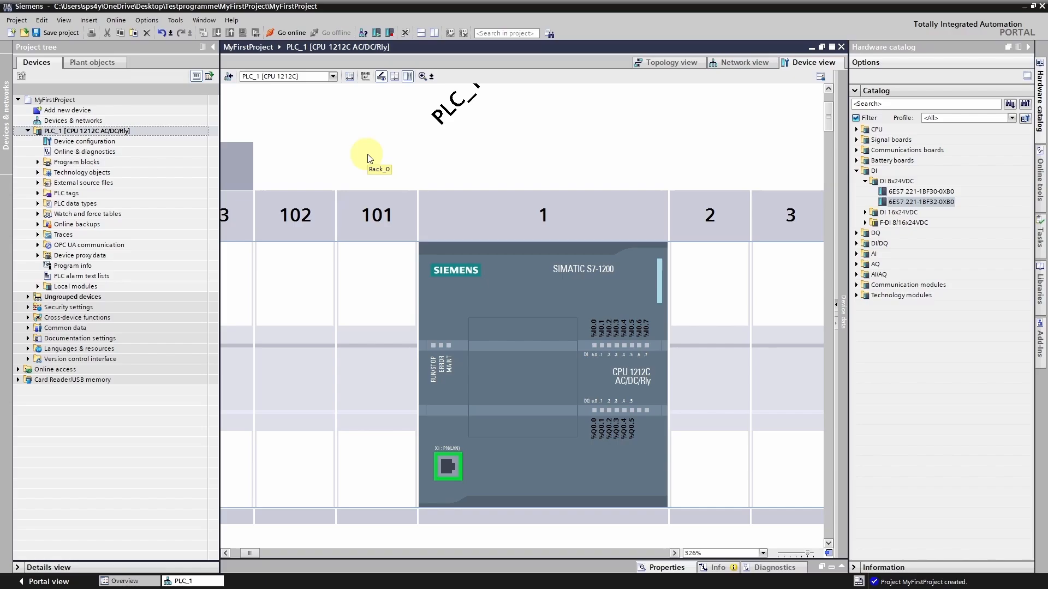
pyautogui.moveTo(76, 161)
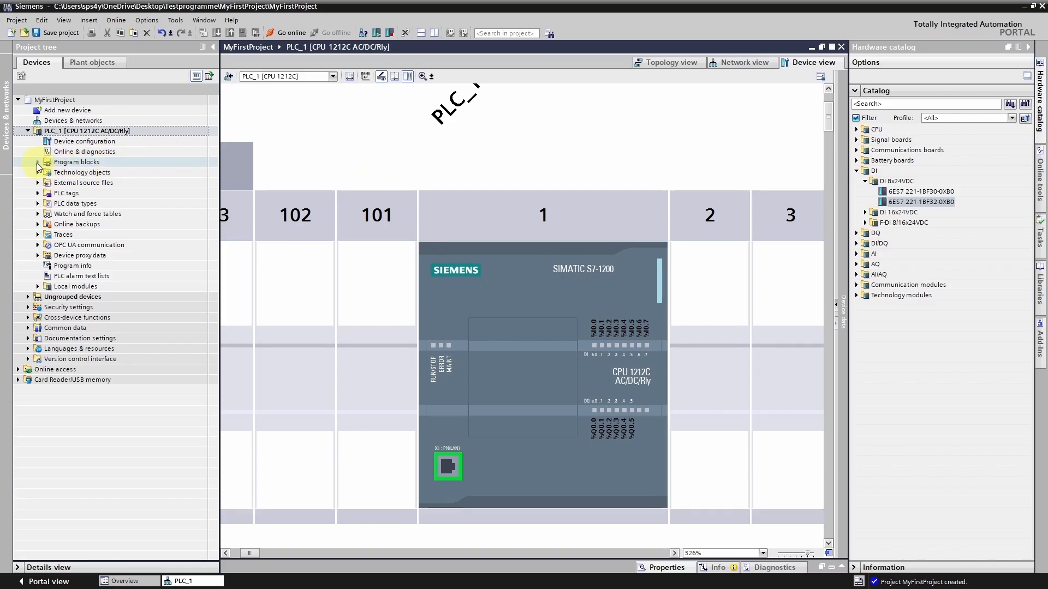
# Expand PLC_1's Program blocks and select Main [OB1]
pyautogui.click(38, 161)
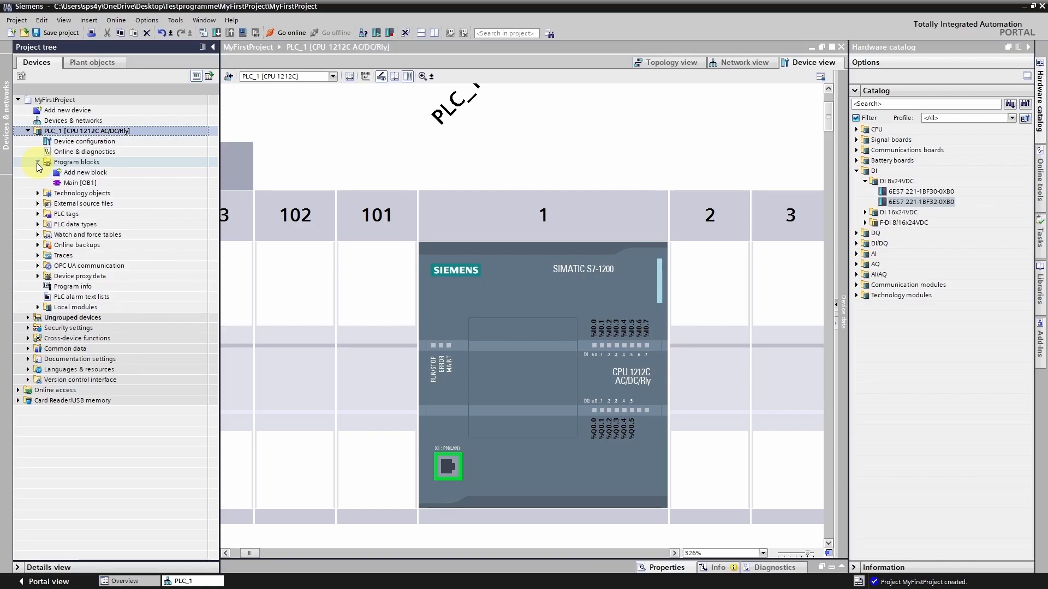
pyautogui.click(79, 182)
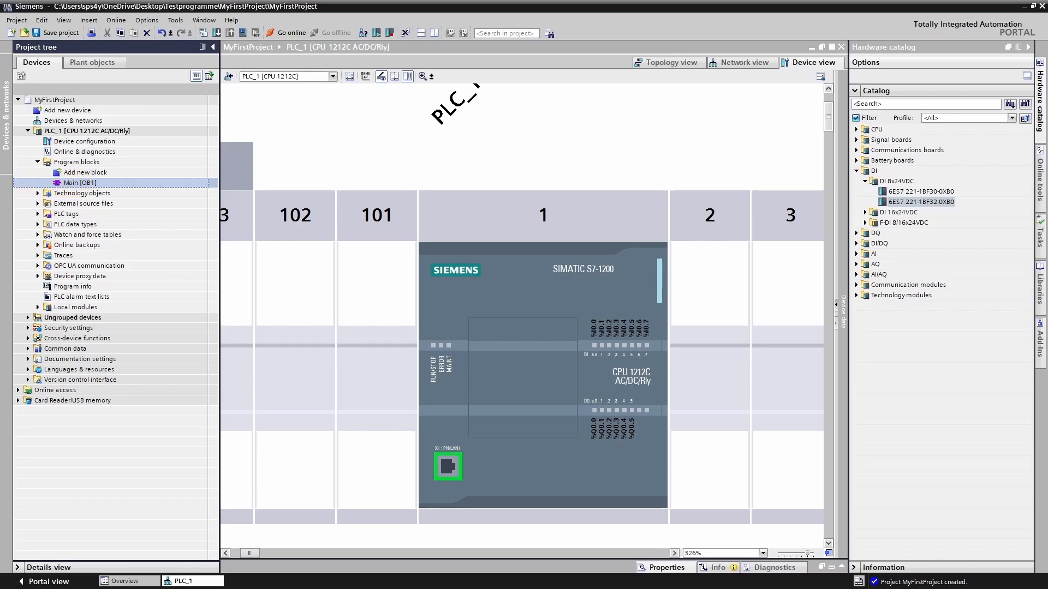
# Open Main [OB1] in the program editor, then select the PLC tags entry
pyautogui.doubleClick(80, 182)
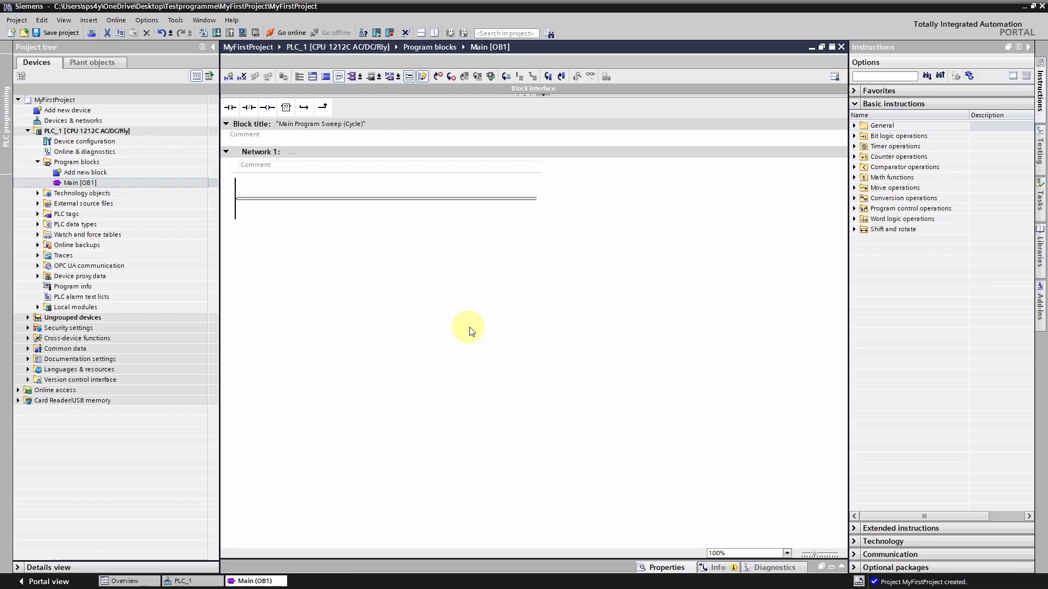
pyautogui.moveTo(518, 333)
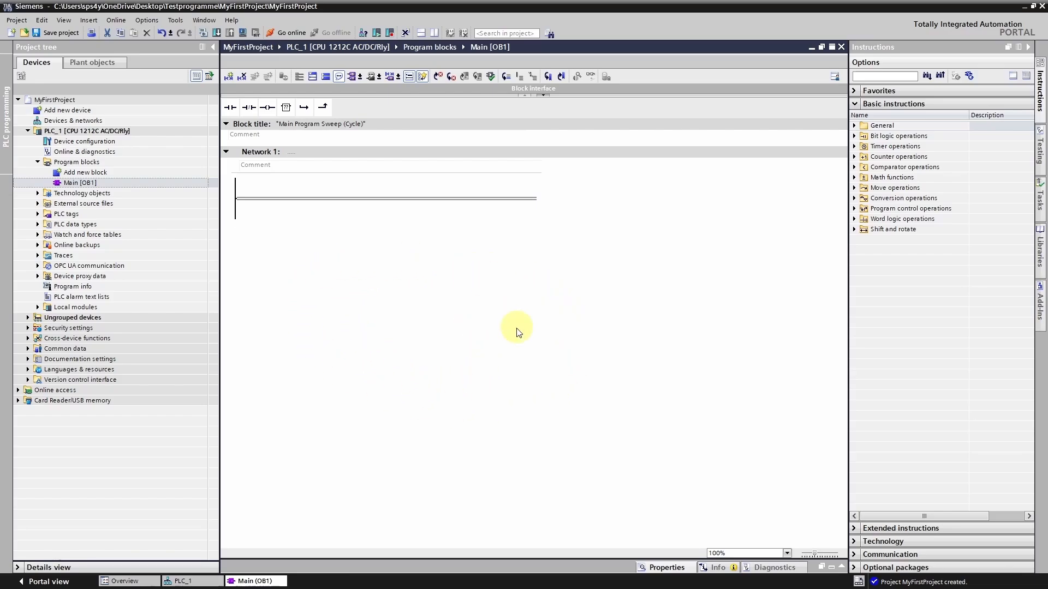
pyautogui.moveTo(517, 328)
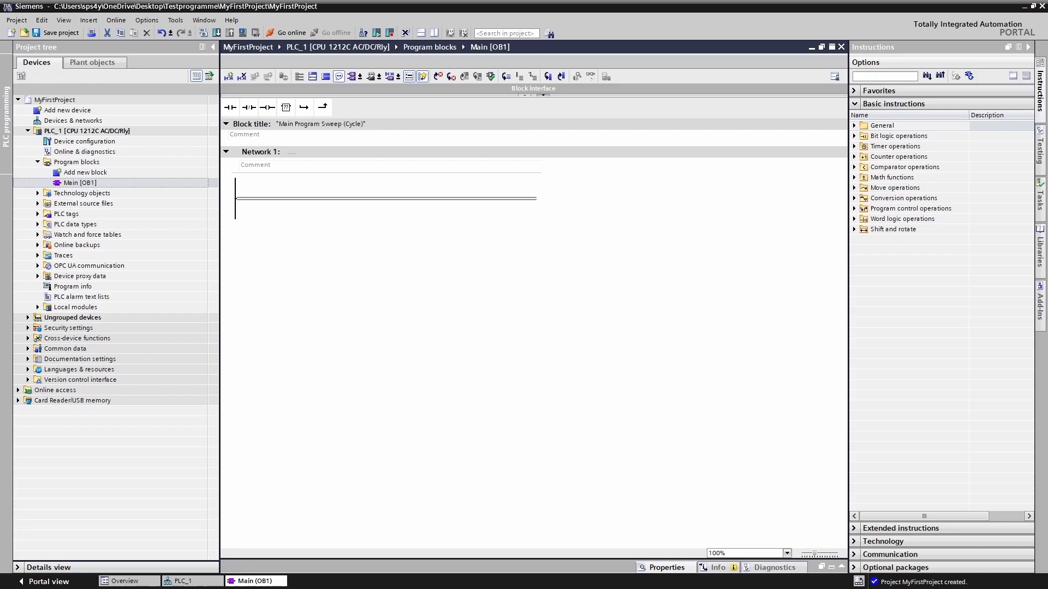
pyautogui.moveTo(330, 275)
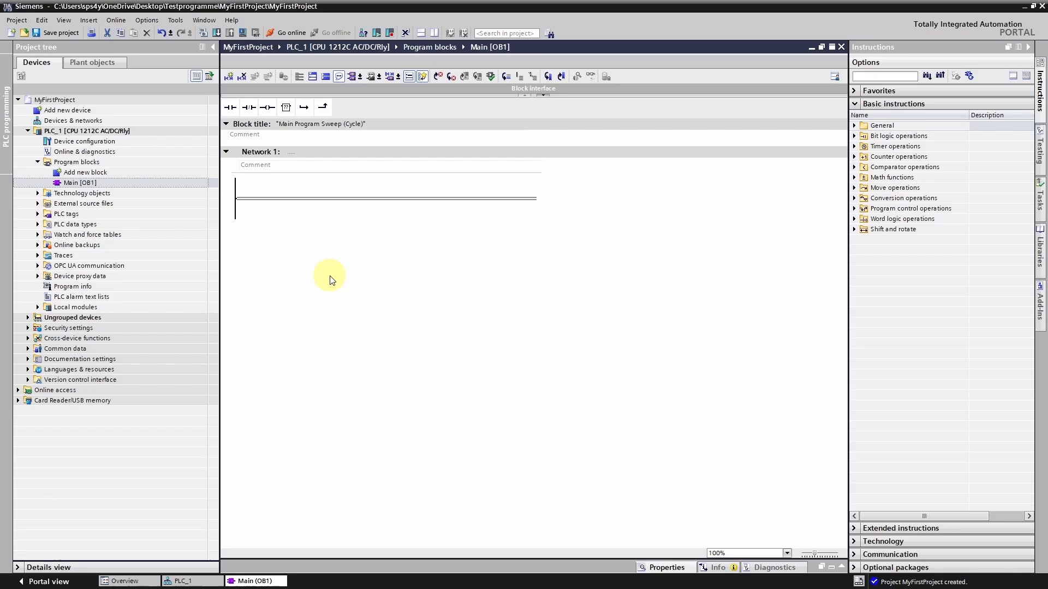
pyautogui.moveTo(73, 228)
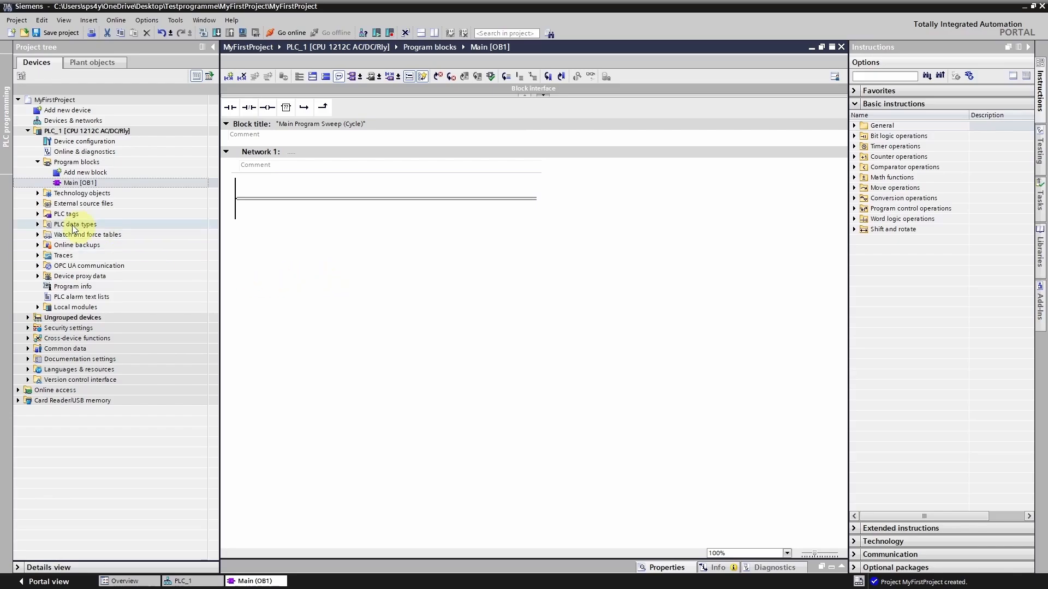
pyautogui.click(65, 214)
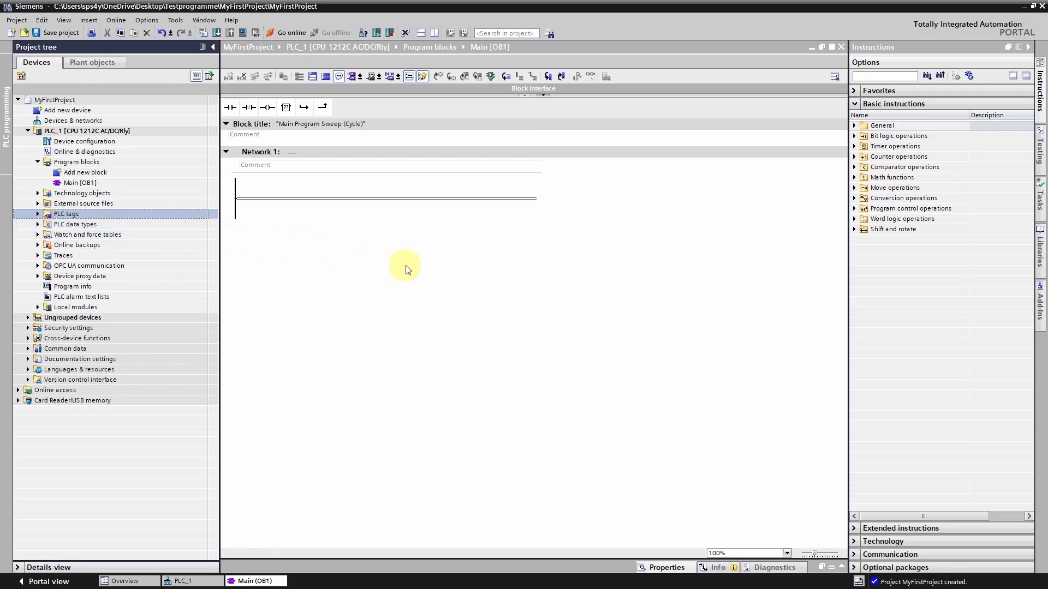
pyautogui.moveTo(375, 172)
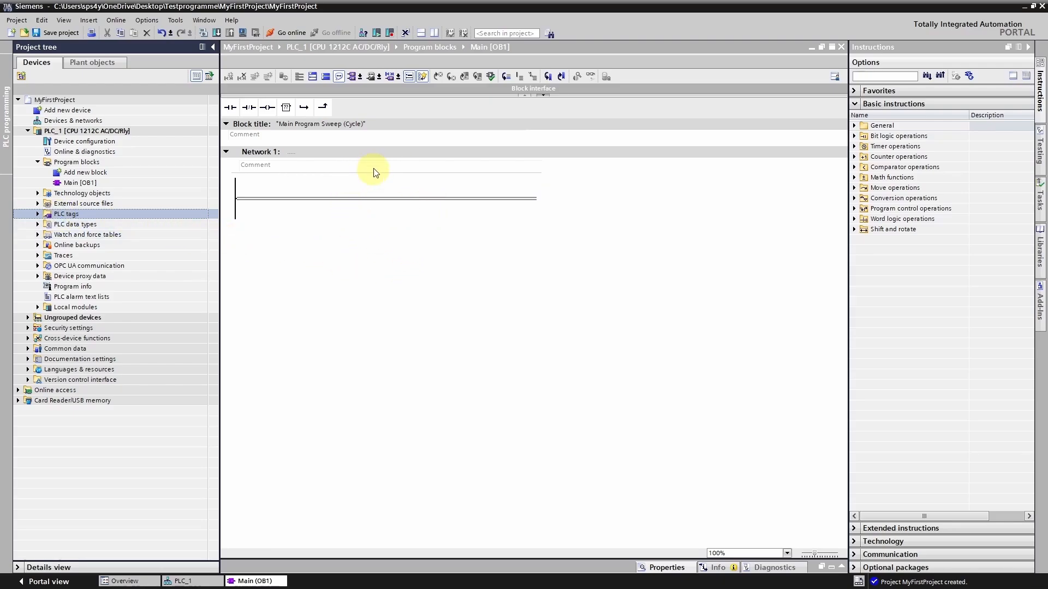
pyautogui.moveTo(383, 302)
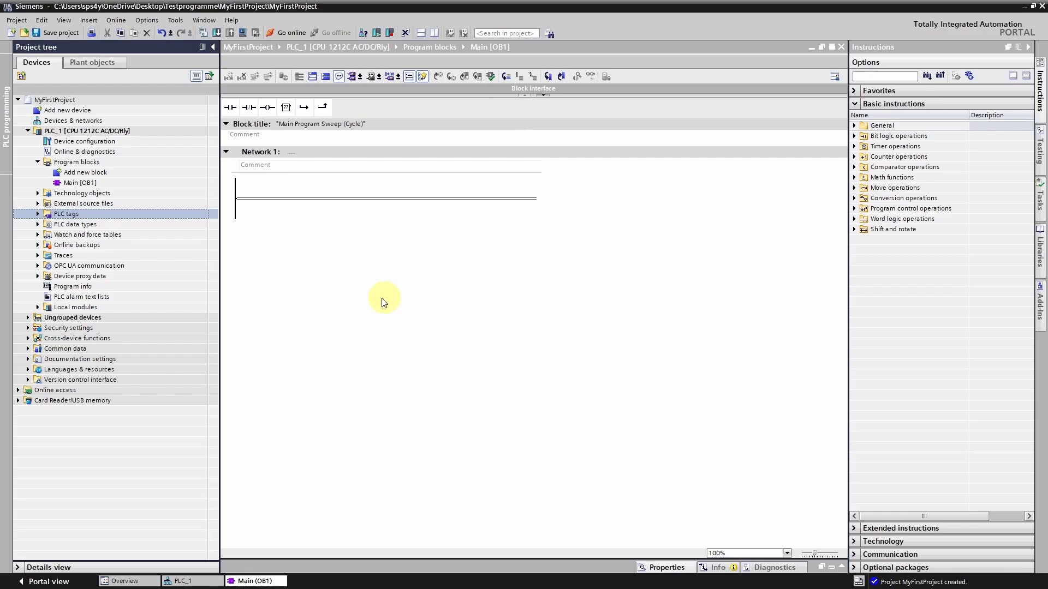
# Open Main [OB1]'s context menu to switch among STL, LAD and FBD
pyautogui.click(78, 183)
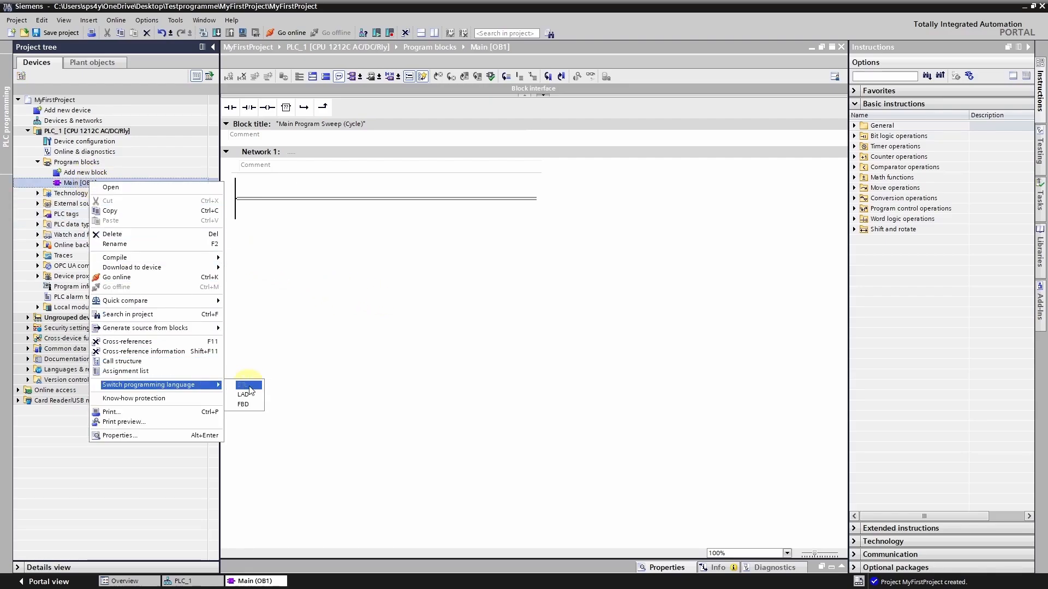
pyautogui.moveTo(246, 405)
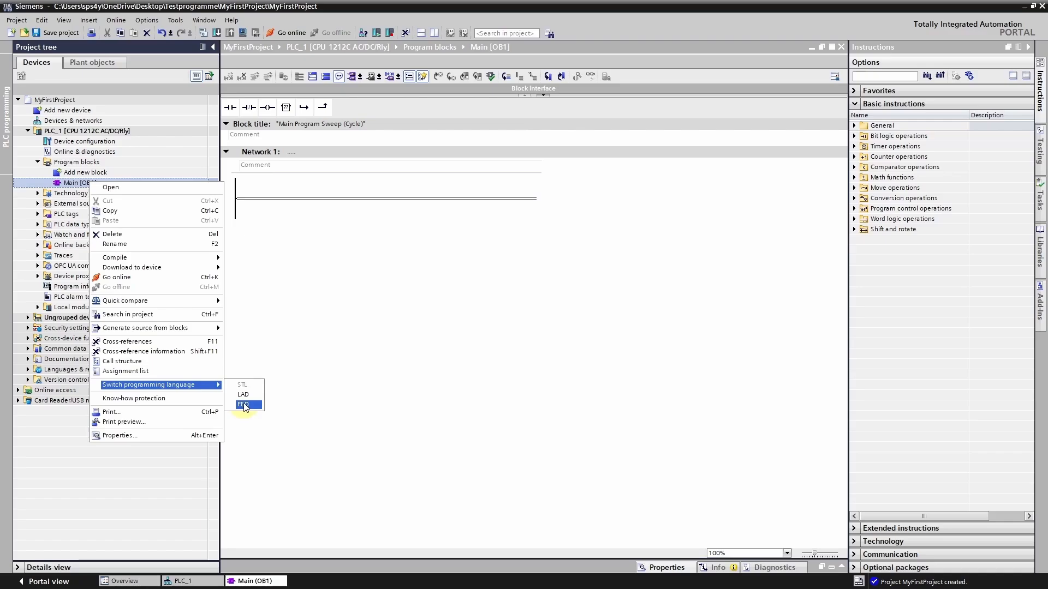